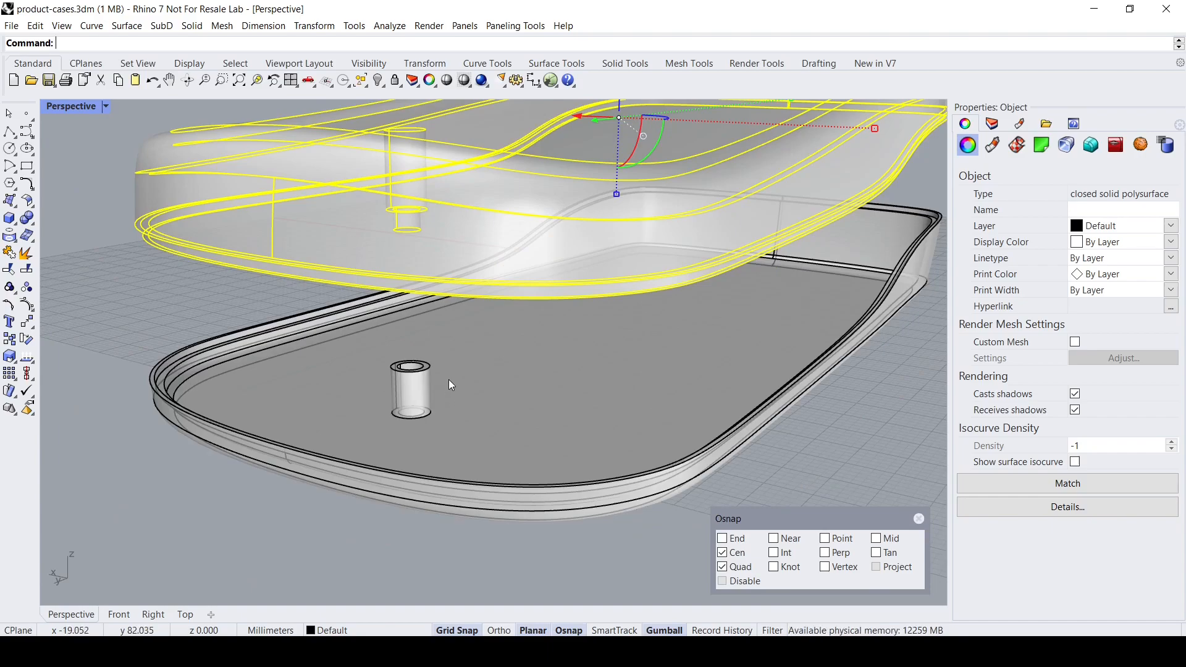
{"action": "mouse_move", "coordinate": [483, 421]}
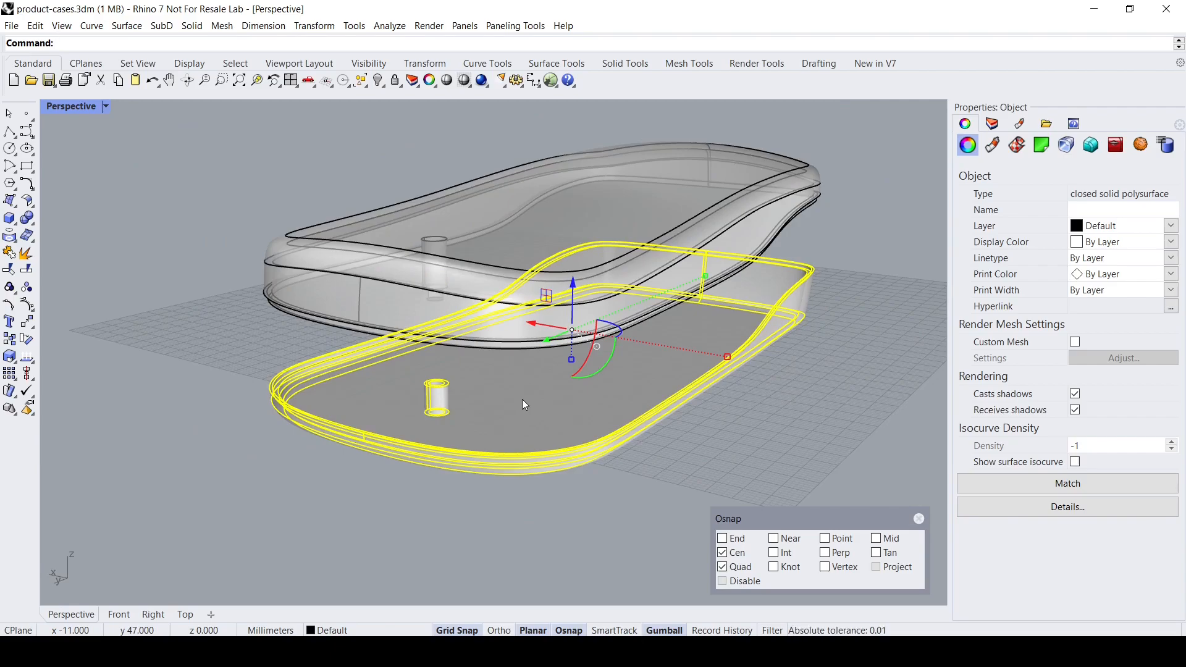
{"action": "mouse_move", "coordinate": [524, 406]}
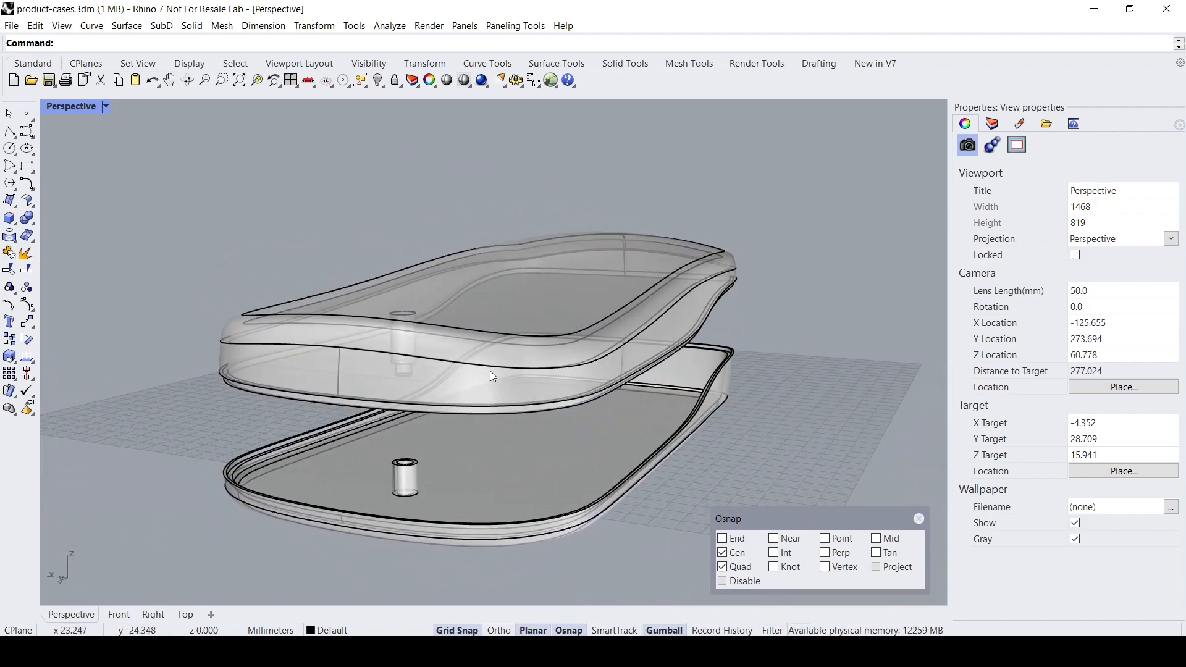
Select the lower base tray polysurface of the casing in the Perspective viewport.
{"action": "left_click", "coordinate": [530, 453]}
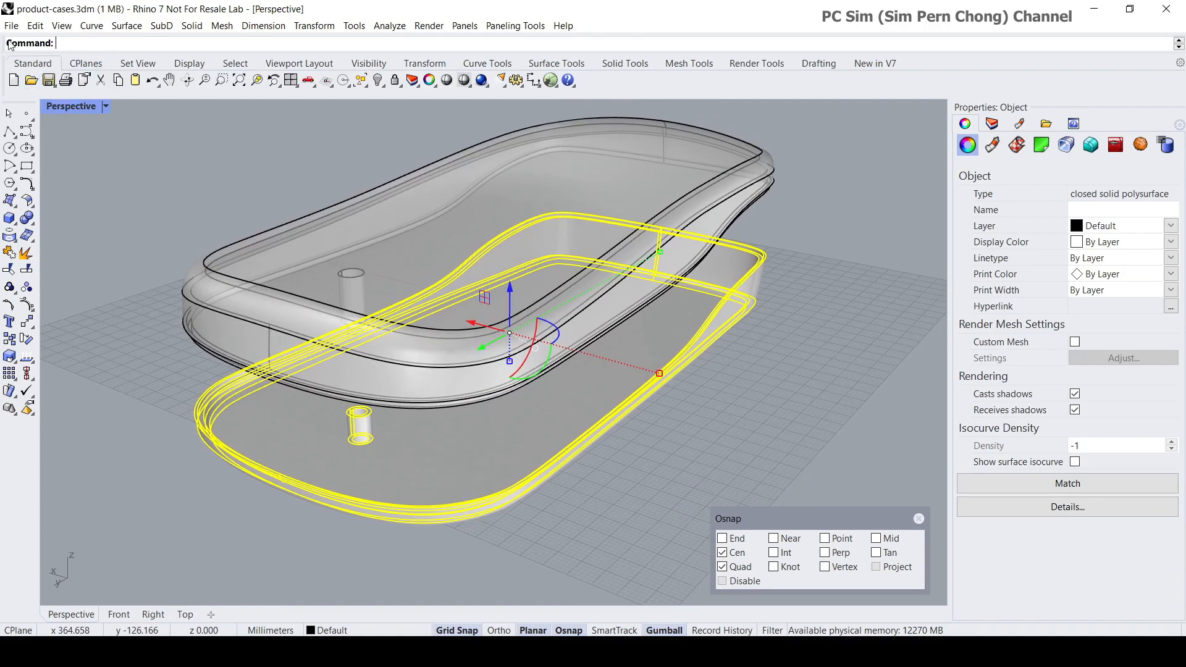
Start Export Selected and keep STEP as the export file format.
{"action": "left_click", "coordinate": [11, 24]}
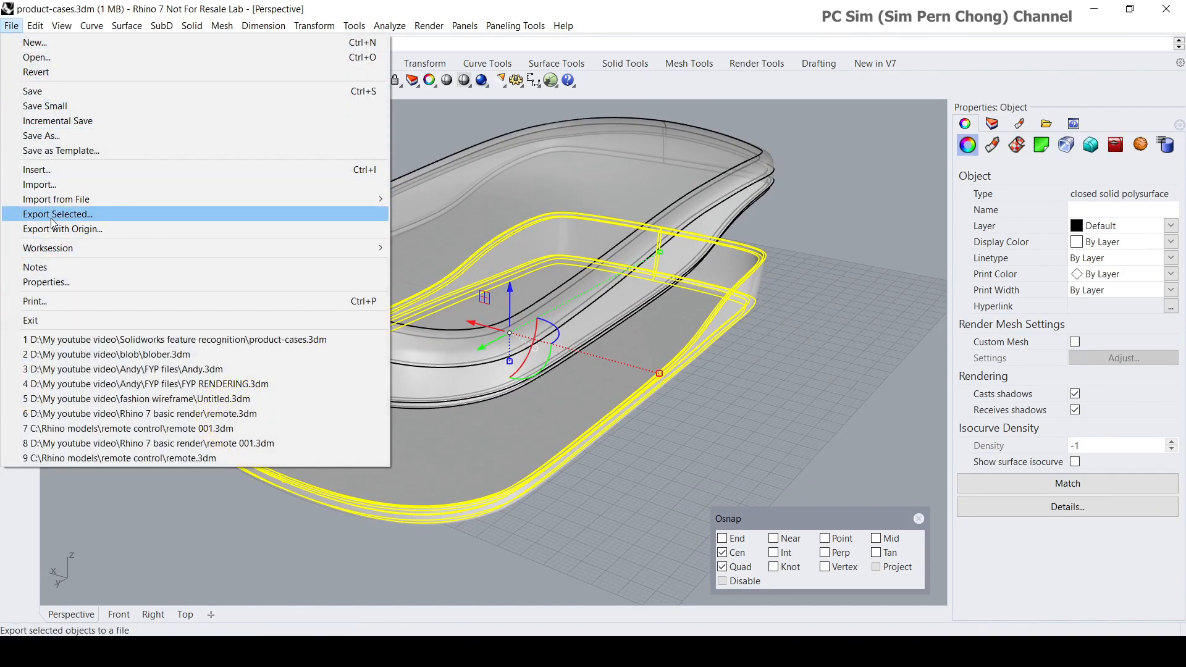
{"action": "left_click", "coordinate": [57, 214]}
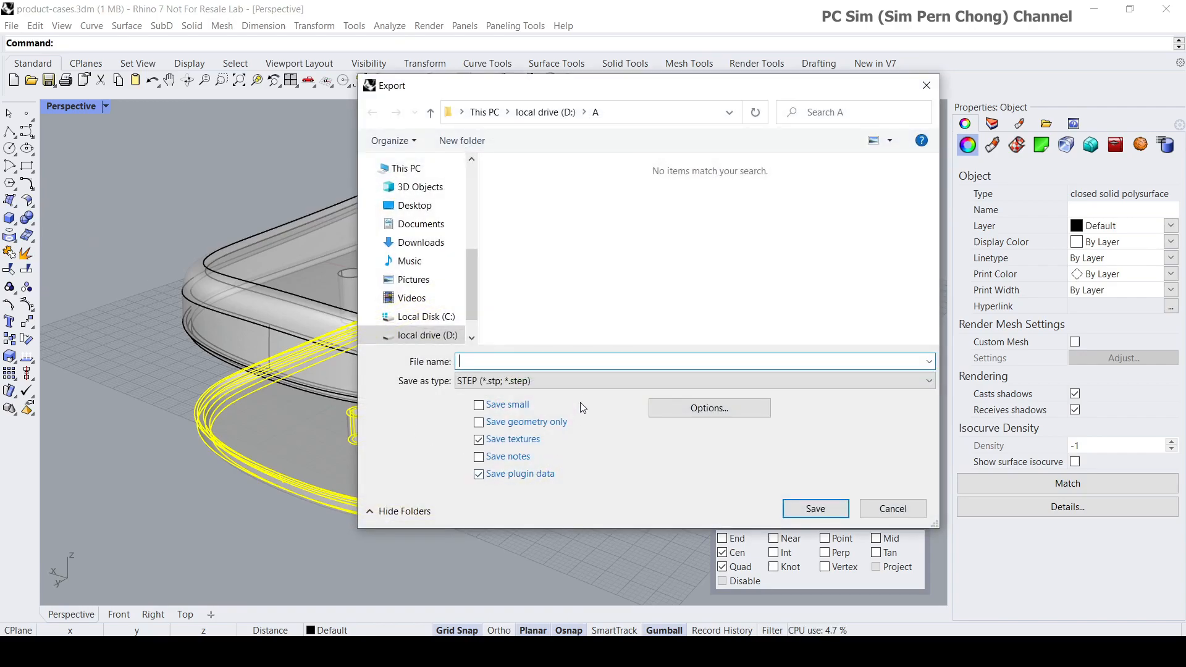
{"action": "left_click", "coordinate": [926, 381]}
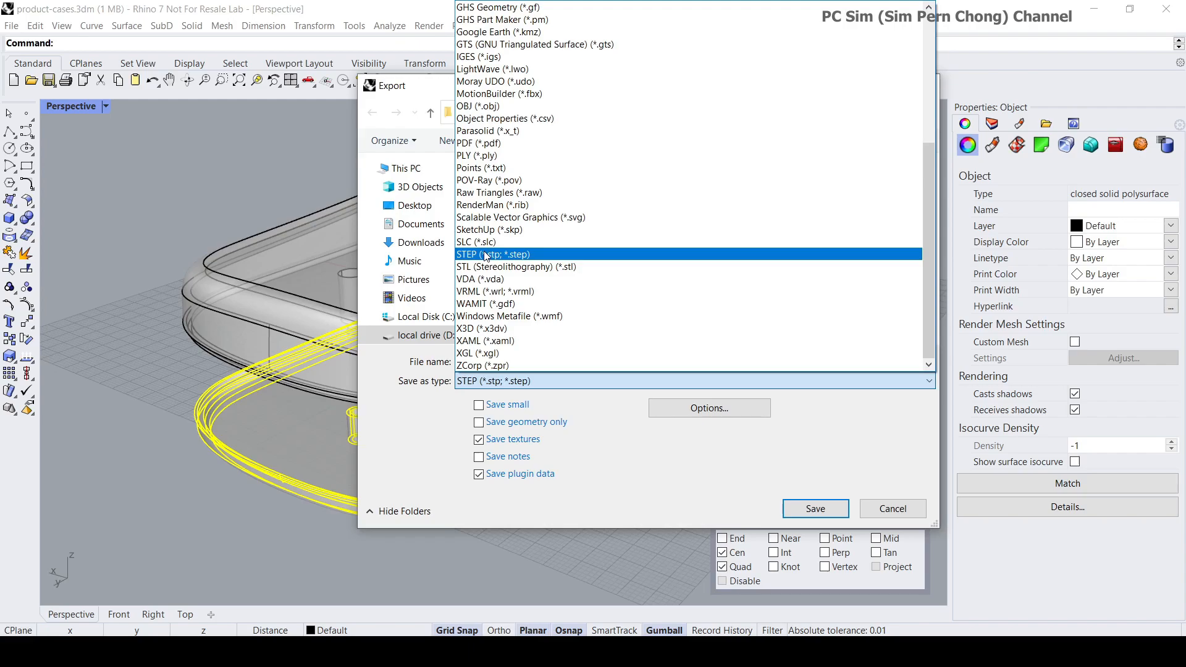
{"action": "left_click", "coordinate": [493, 254]}
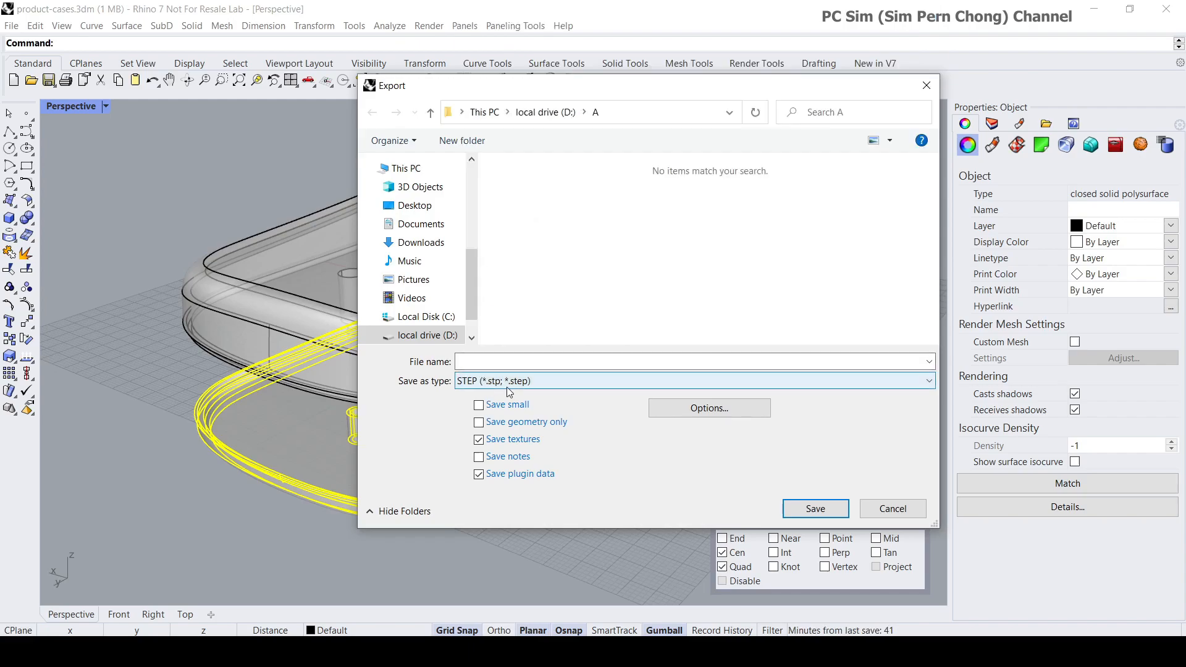
Save the export as 'casing' and accept the default STP export options.
{"action": "type", "text": "c"}
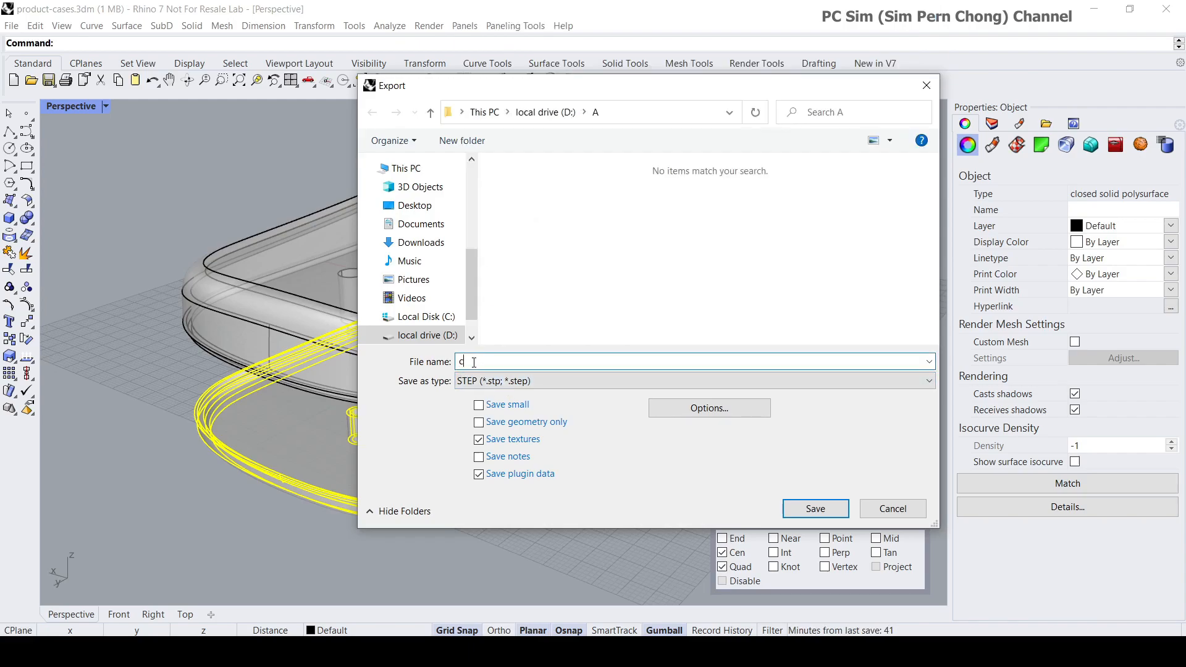
{"action": "type", "text": "asing"}
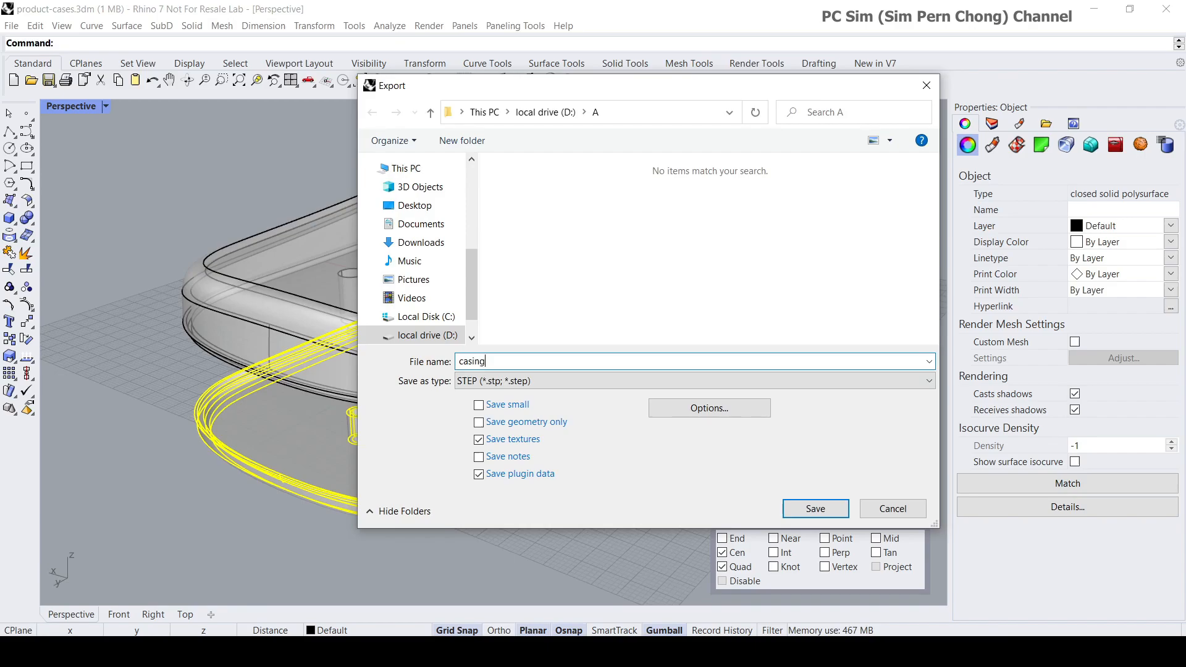
{"action": "mouse_move", "coordinate": [808, 464]}
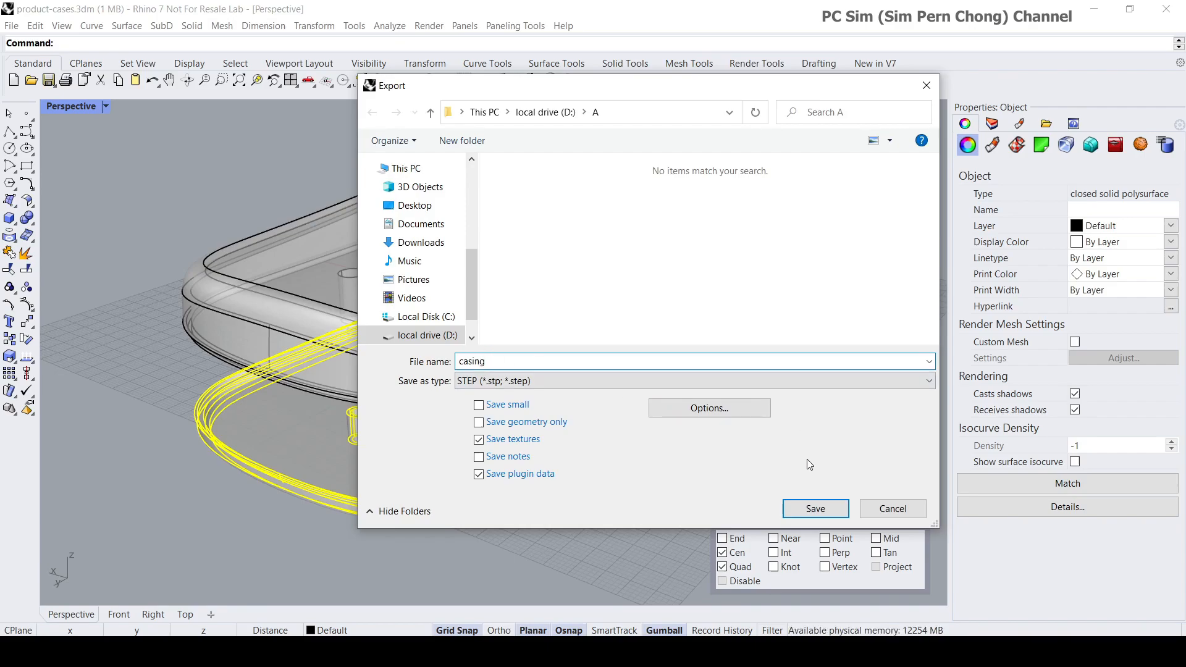
{"action": "left_click", "coordinate": [814, 507]}
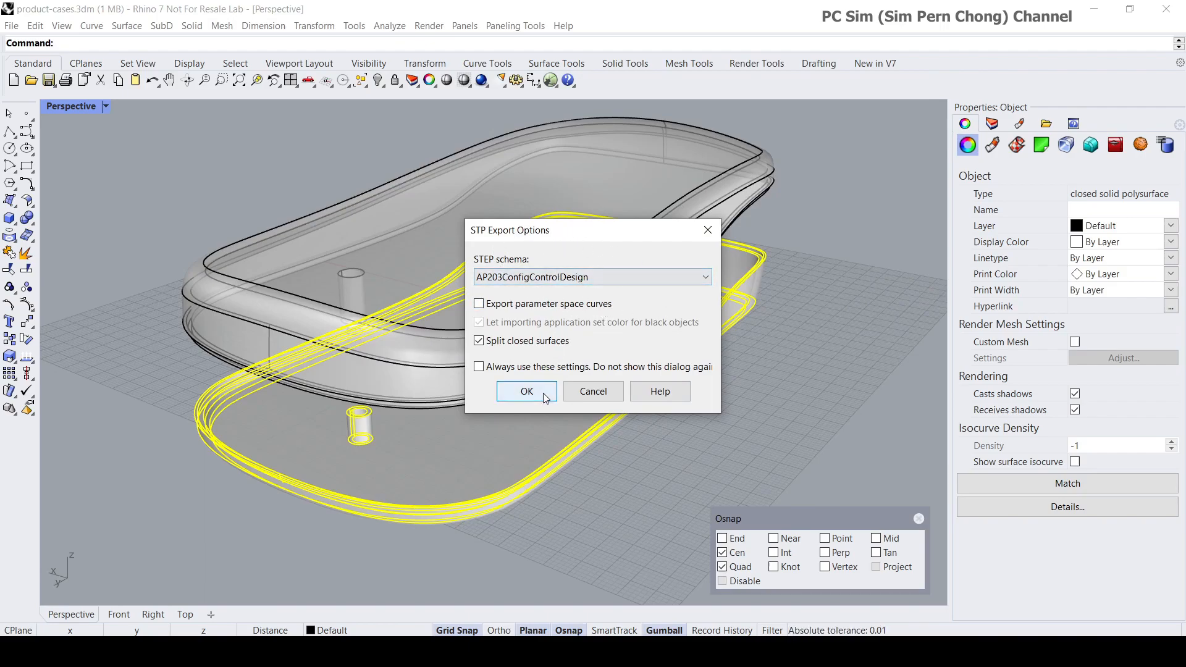
{"action": "left_click", "coordinate": [526, 391]}
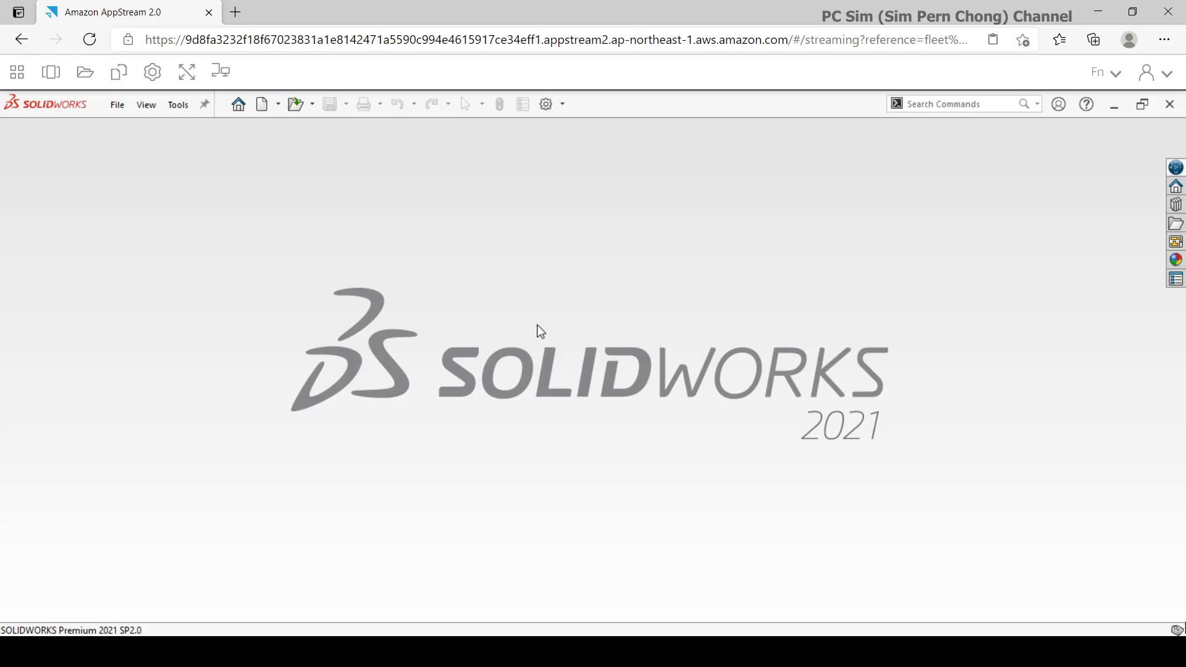
{"action": "mouse_move", "coordinate": [345, 150]}
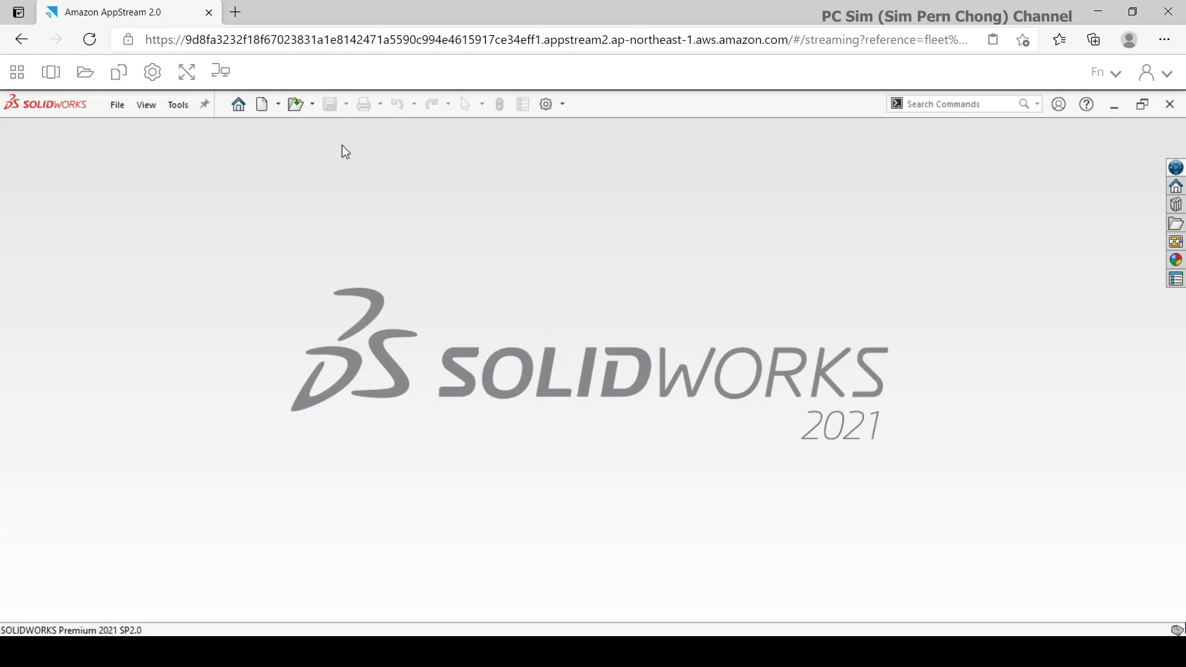
Create a new blank Part document from File > New.
{"action": "left_click", "coordinate": [118, 103]}
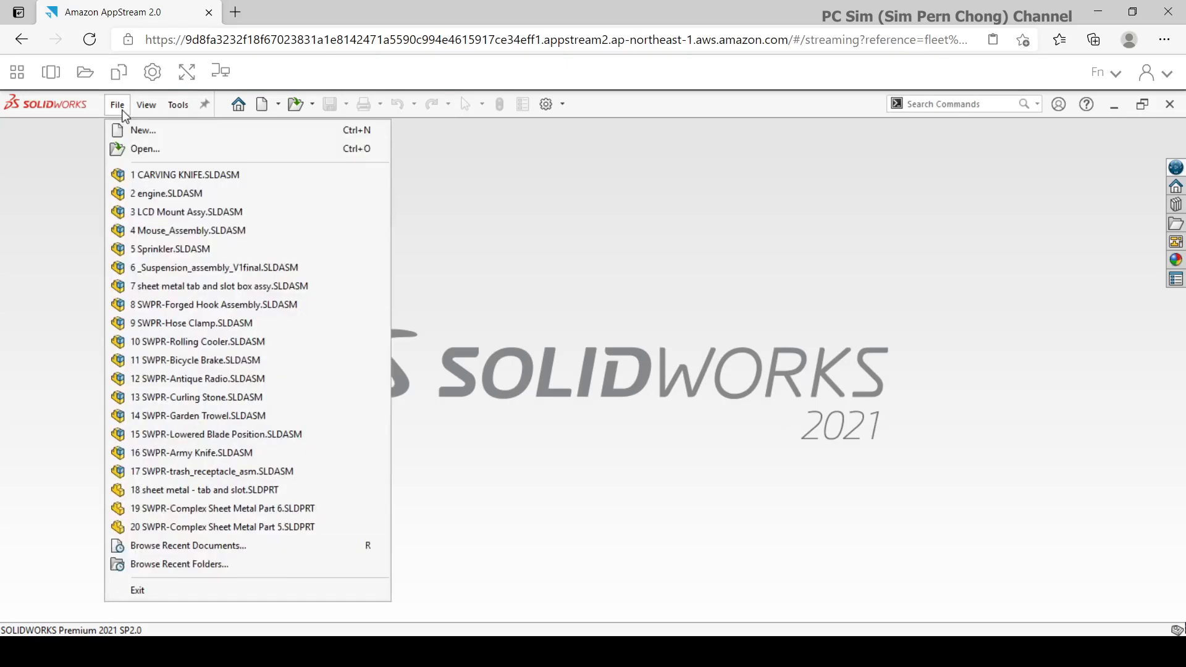
{"action": "left_click", "coordinate": [143, 130]}
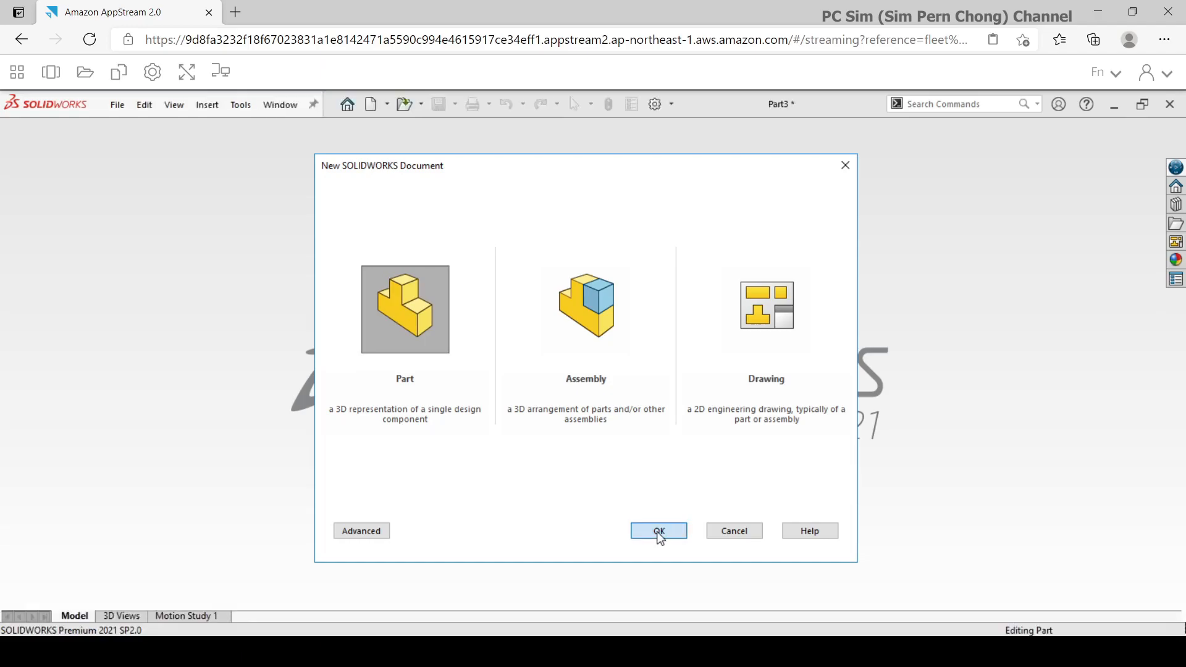
{"action": "left_click", "coordinate": [657, 530]}
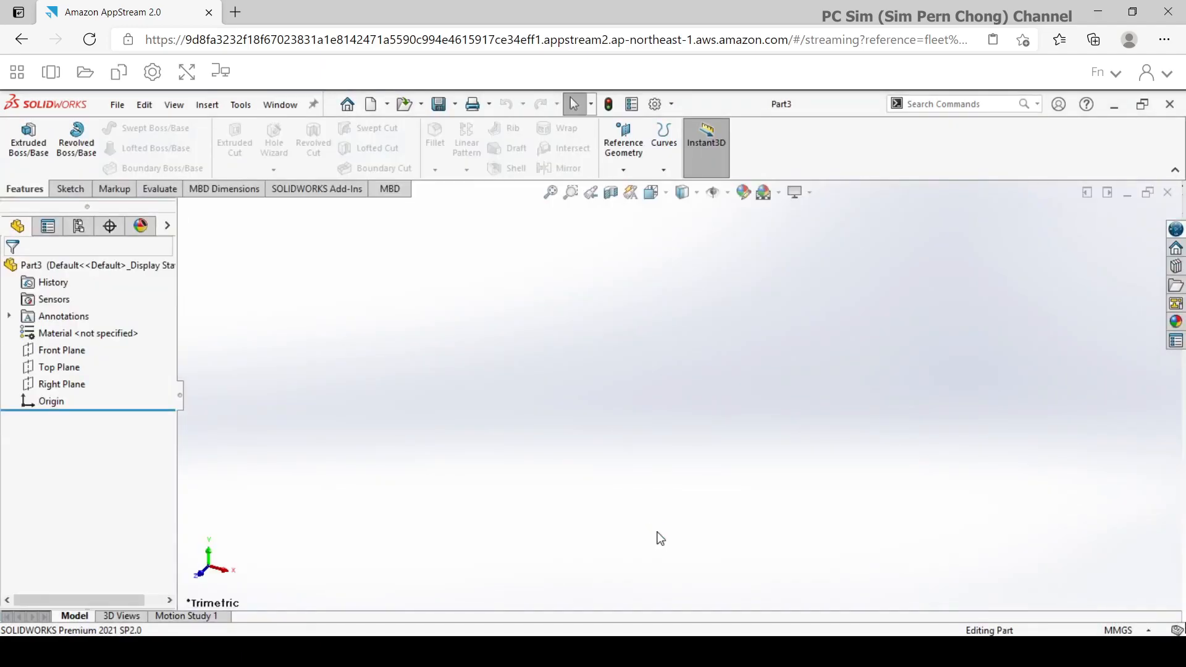
{"action": "mouse_move", "coordinate": [605, 467]}
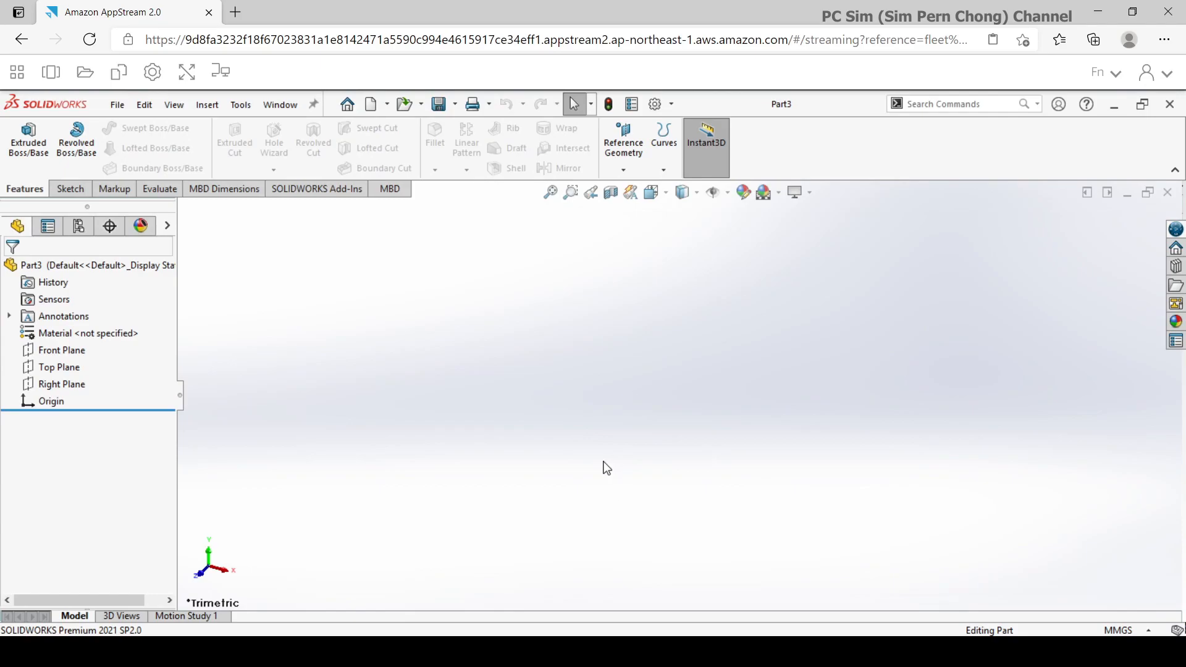
{"action": "mouse_move", "coordinate": [302, 208]}
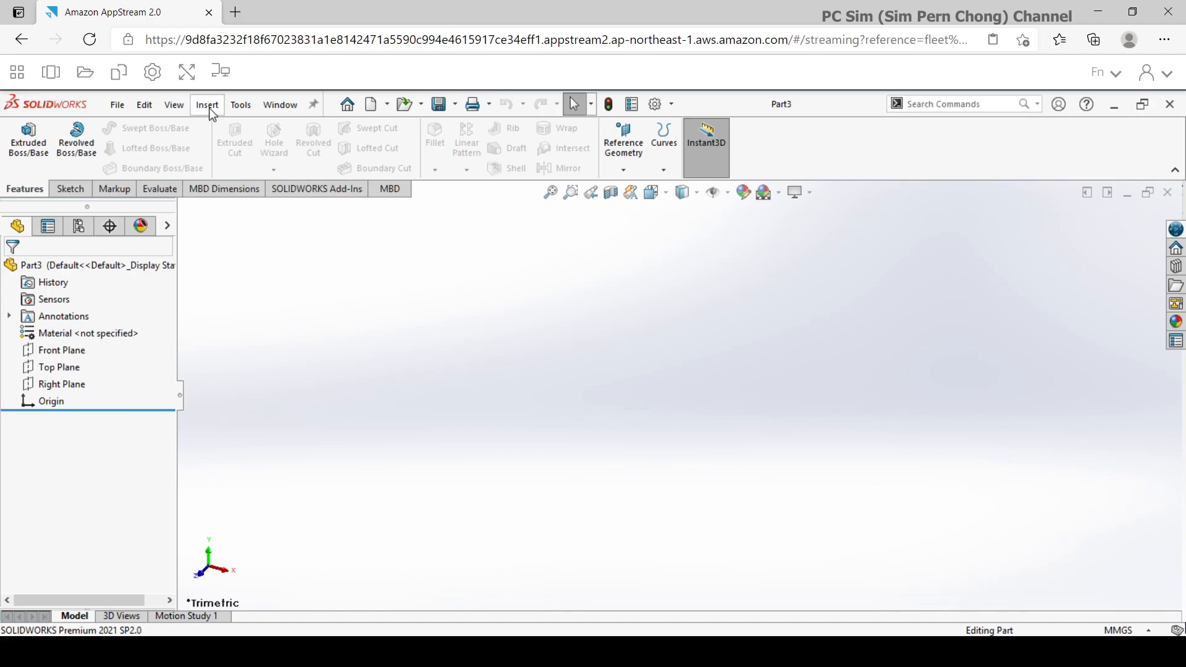
Insert an imported feature, filtering to STEP AP203/214 and choosing casing.stp.
{"action": "left_click", "coordinate": [207, 104]}
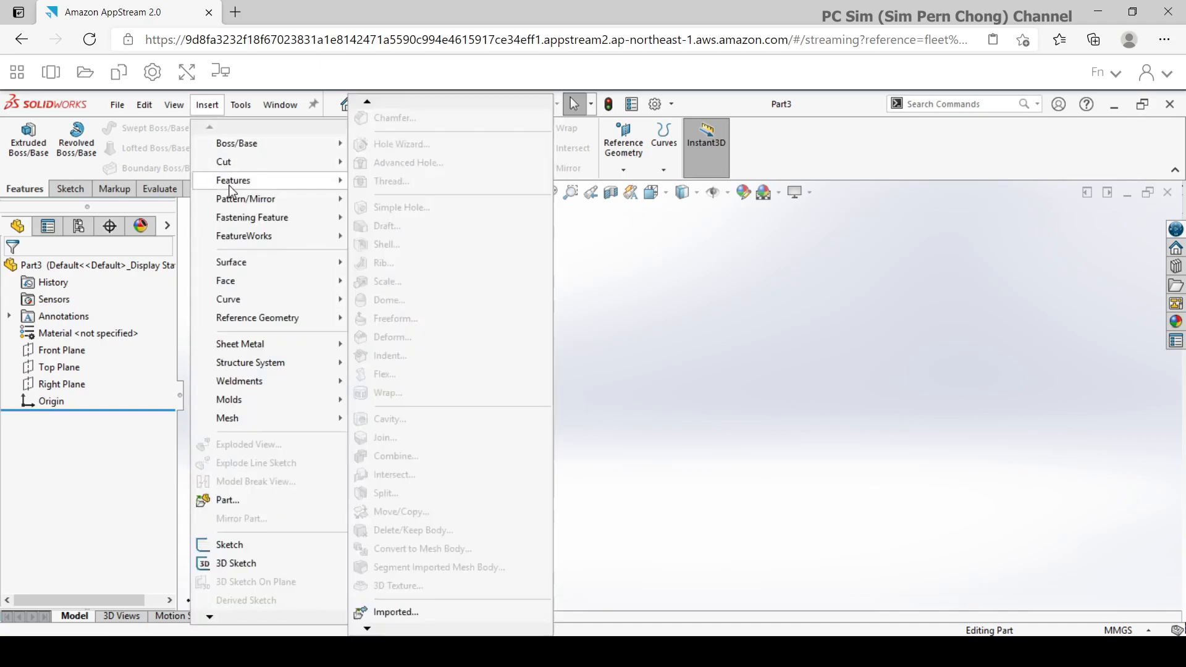
{"action": "mouse_move", "coordinate": [392, 612]}
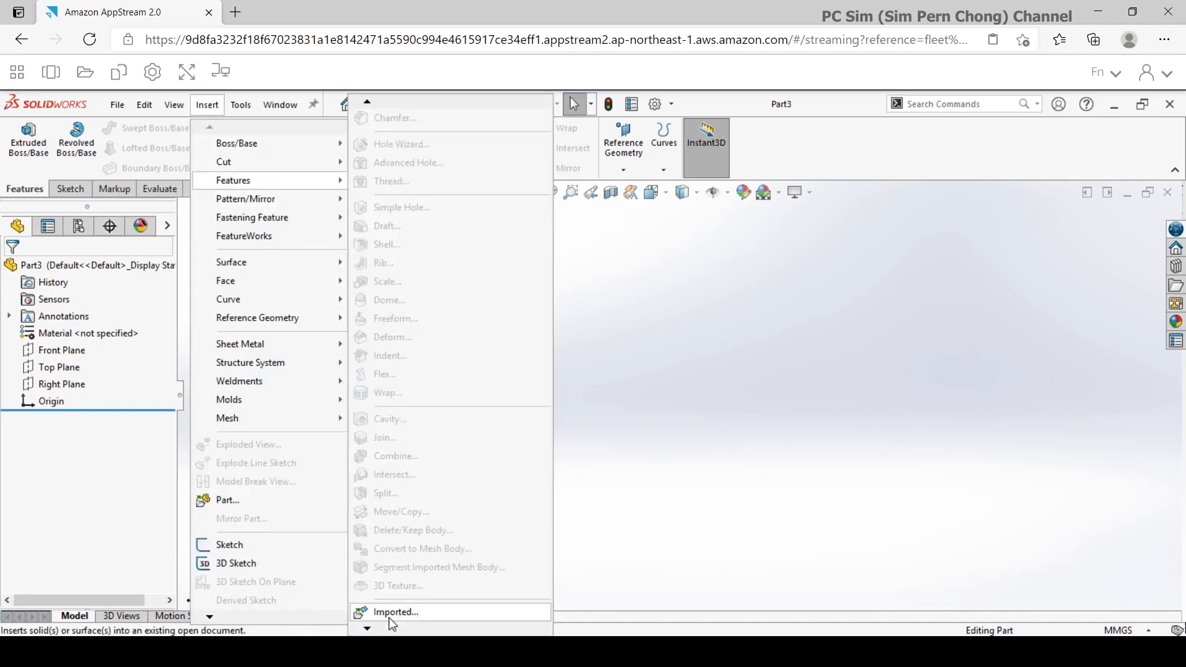
{"action": "left_click", "coordinate": [395, 612]}
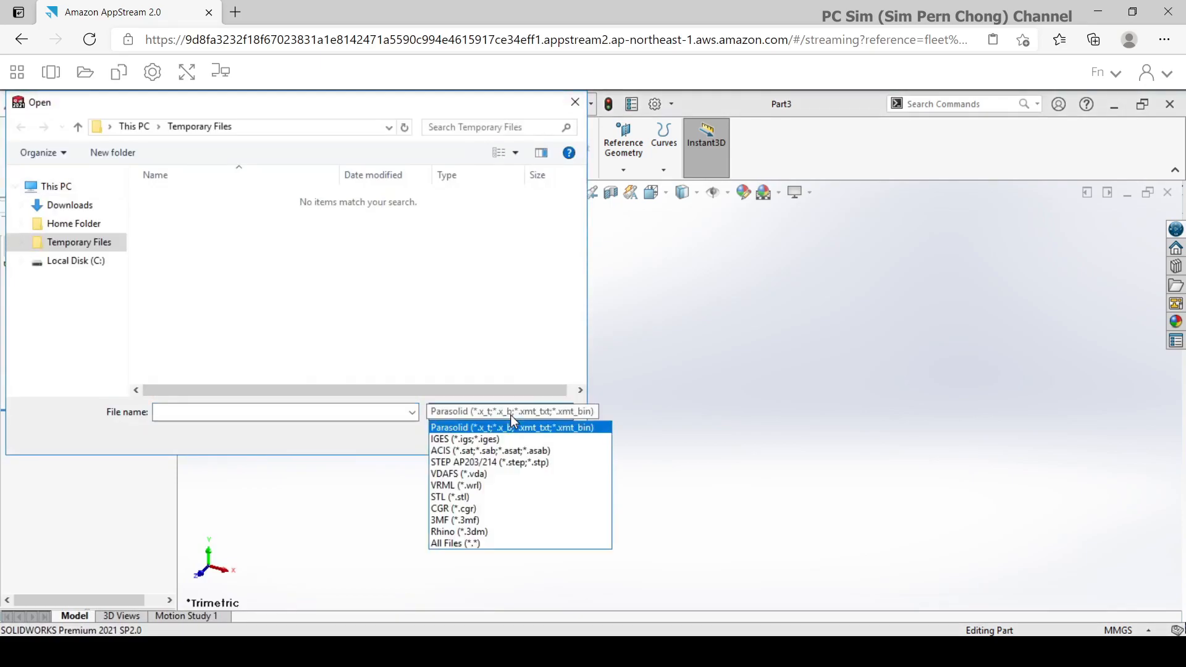
{"action": "left_click", "coordinate": [489, 462]}
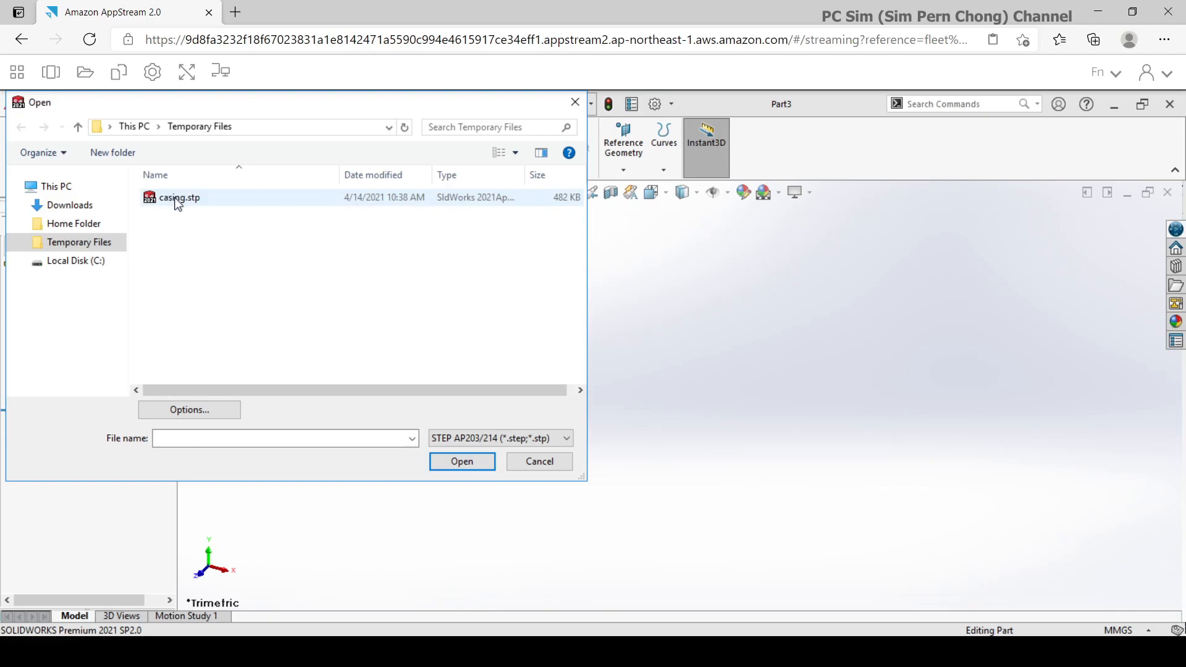
{"action": "left_click", "coordinate": [461, 461]}
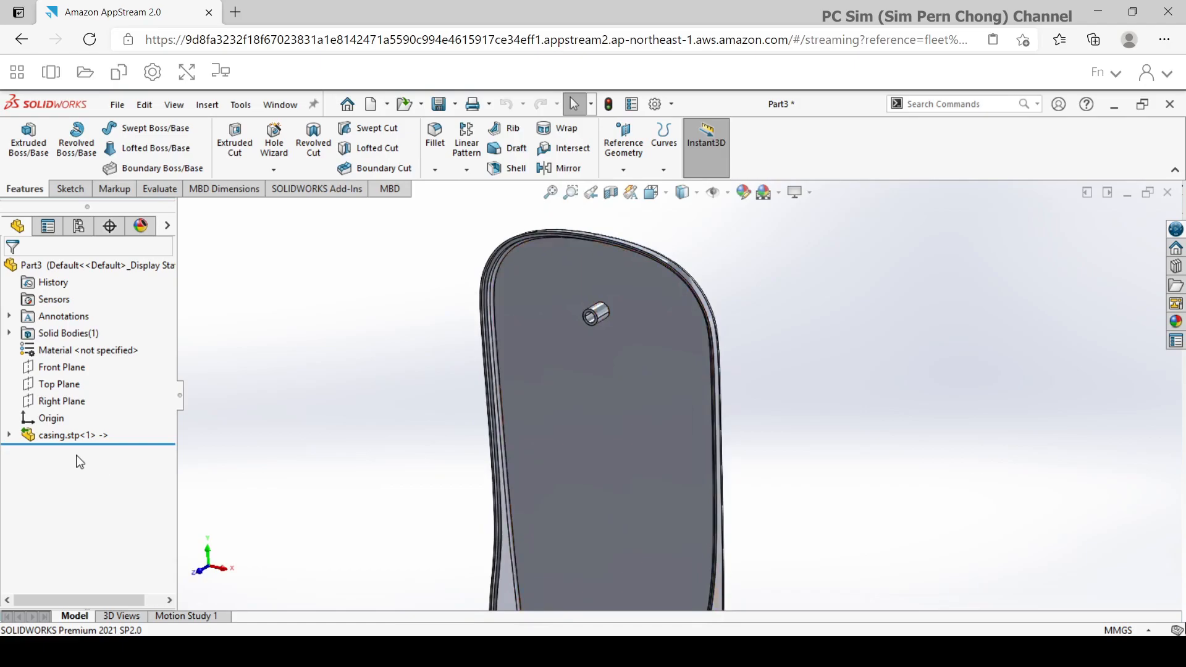
Select the imported casing.stp<1> feature in the FeatureManager tree.
{"action": "left_click", "coordinate": [73, 434]}
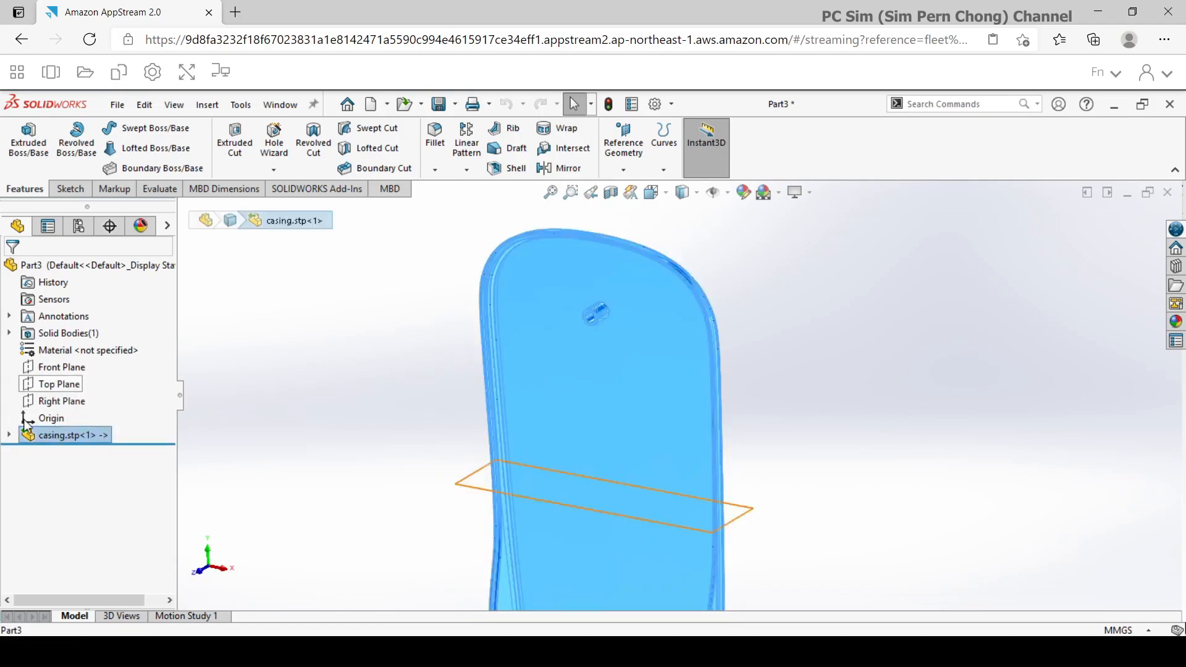
{"action": "left_click", "coordinate": [67, 435]}
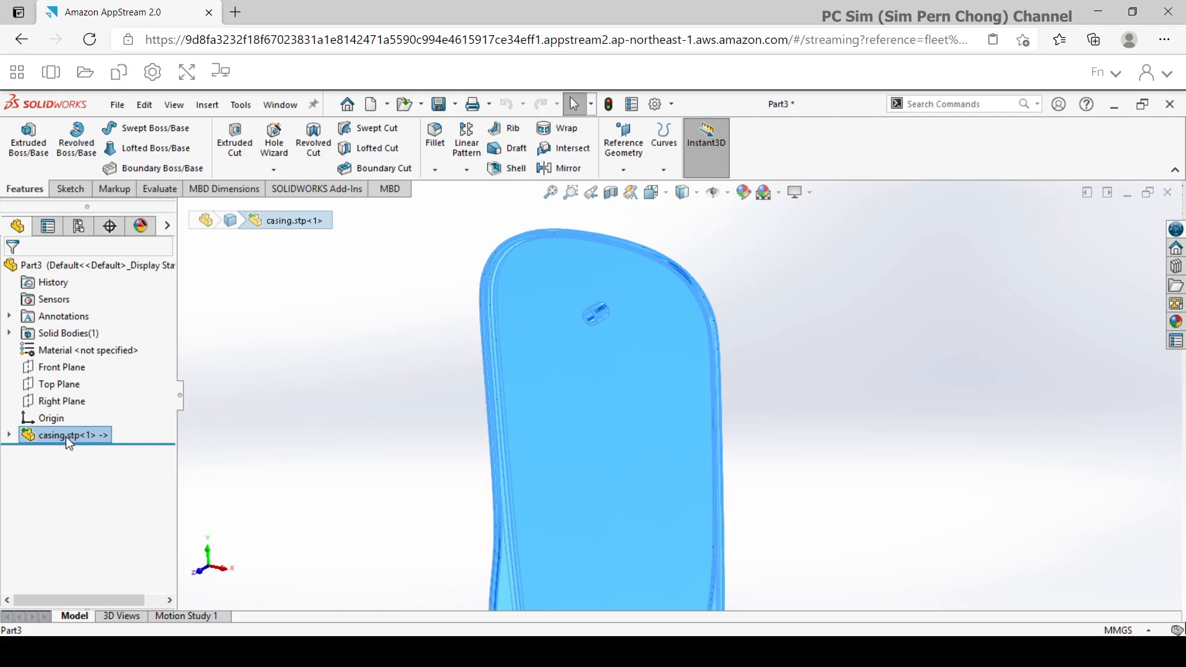
Break the casing.stp feature's link to its source file, confirming the permanent break.
{"action": "right_click", "coordinate": [67, 435]}
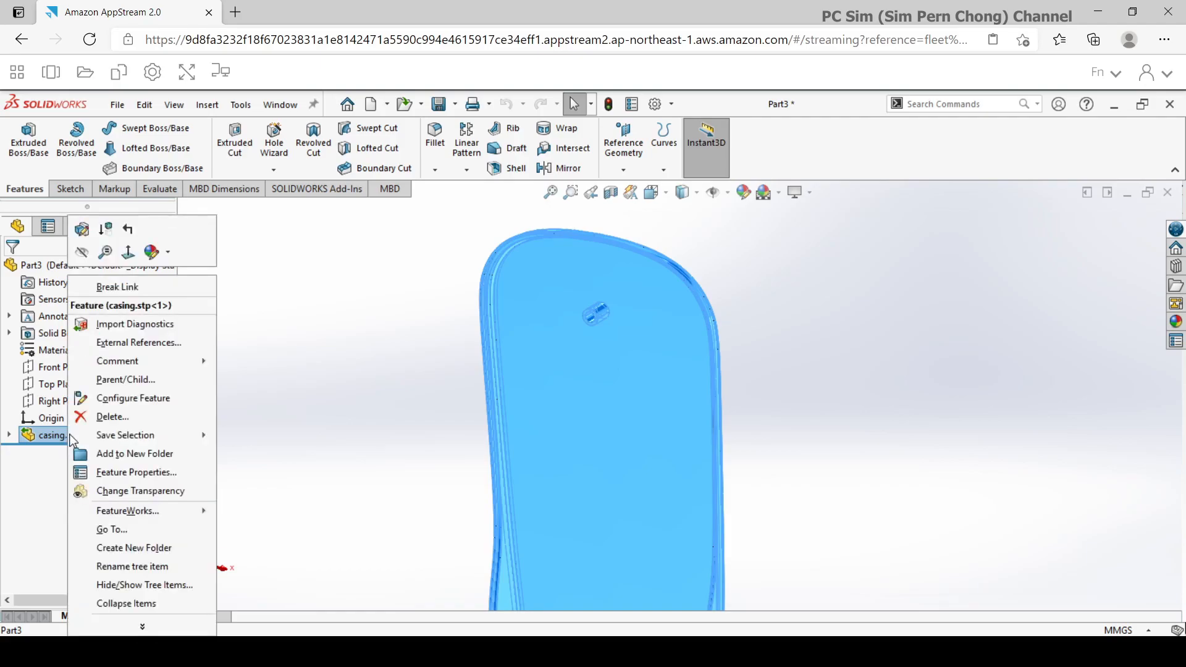
{"action": "mouse_move", "coordinate": [117, 286]}
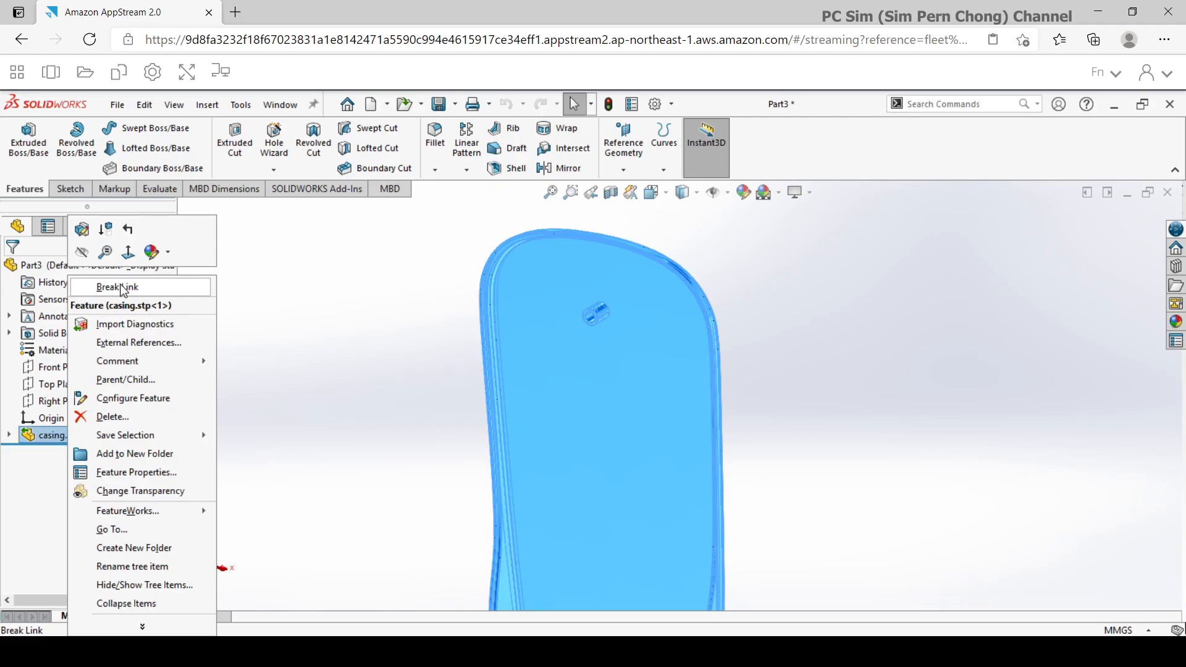
{"action": "mouse_move", "coordinate": [115, 296]}
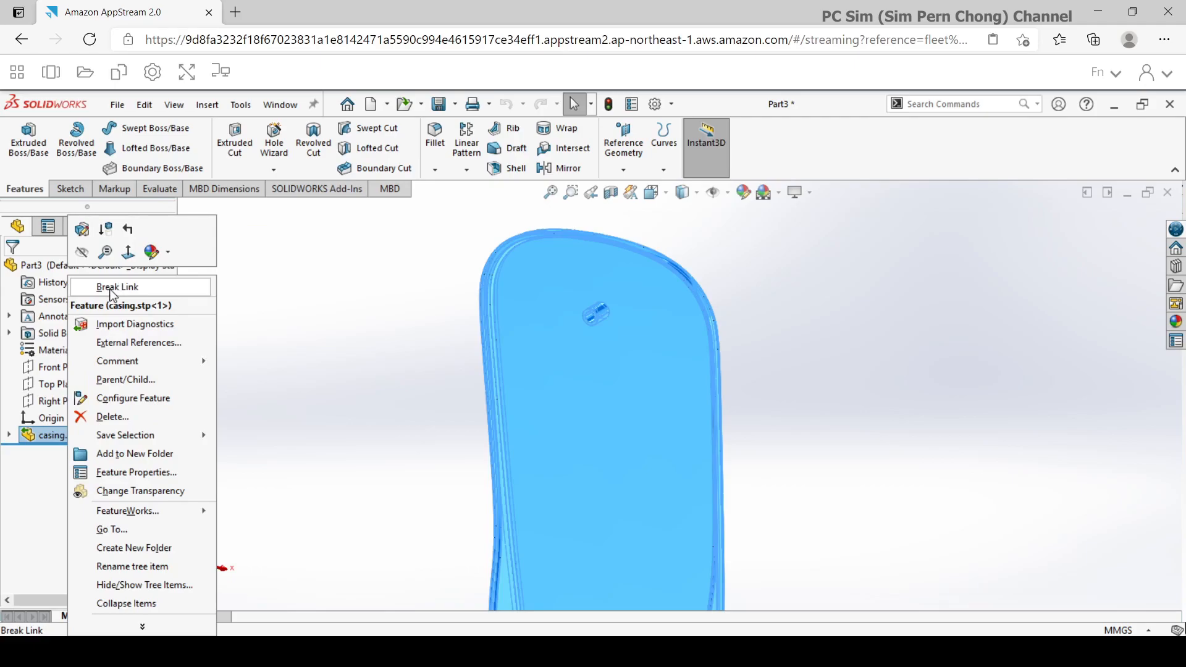
{"action": "left_click", "coordinate": [116, 287]}
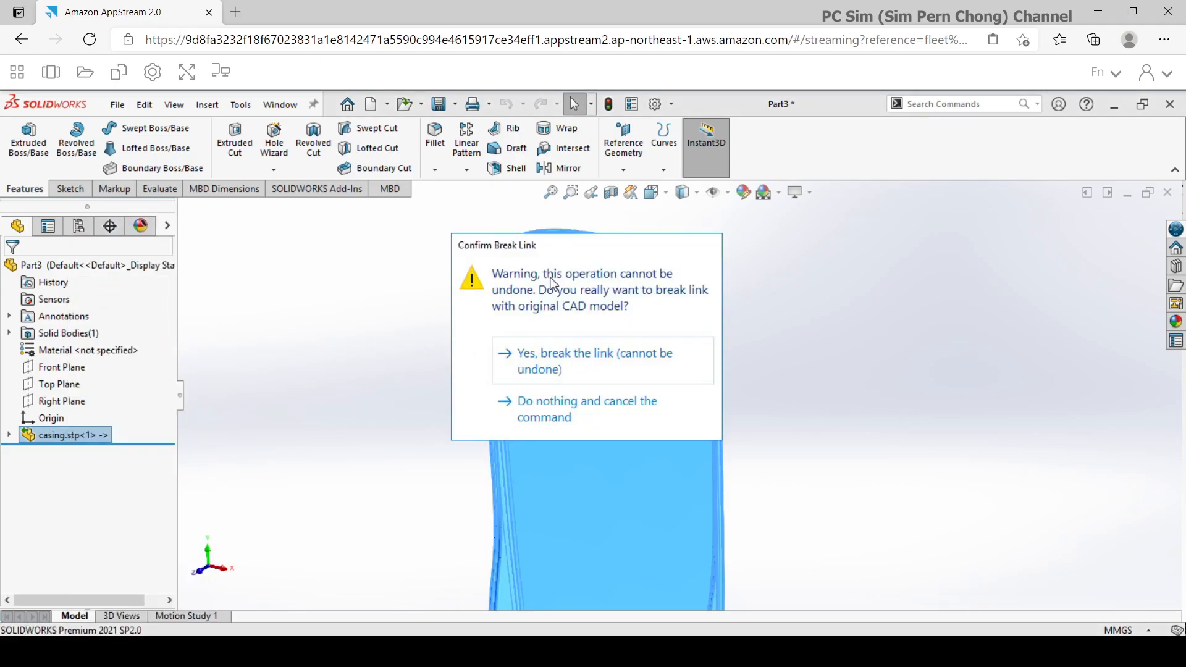
{"action": "mouse_move", "coordinate": [594, 369]}
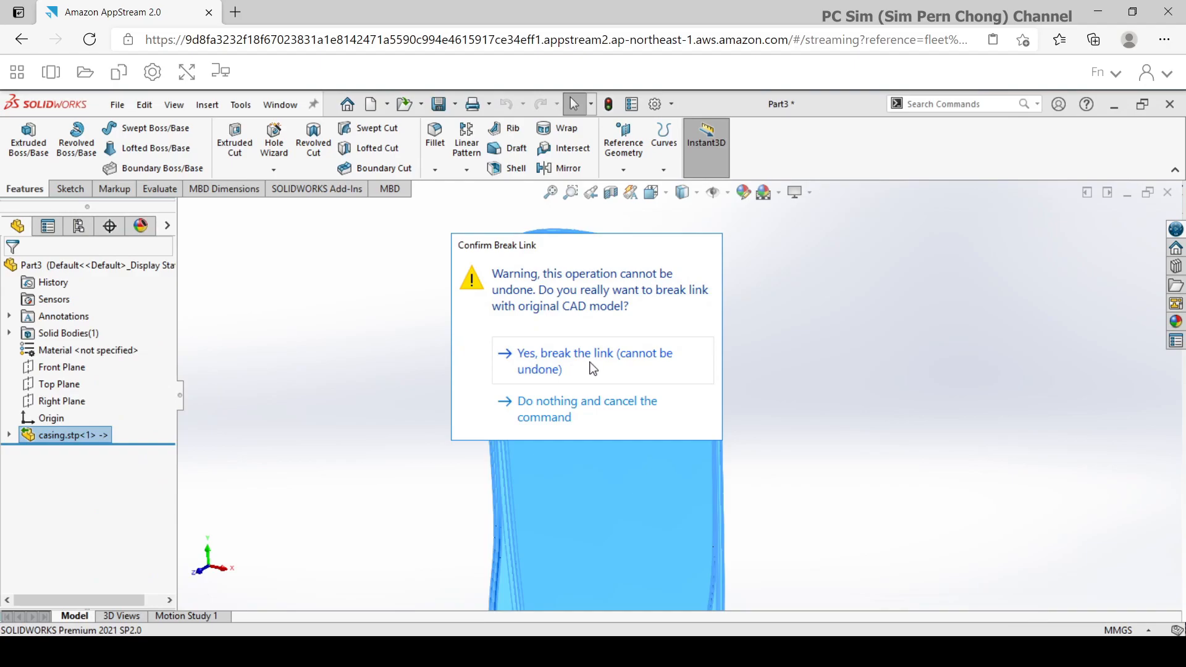
{"action": "left_click", "coordinate": [592, 361]}
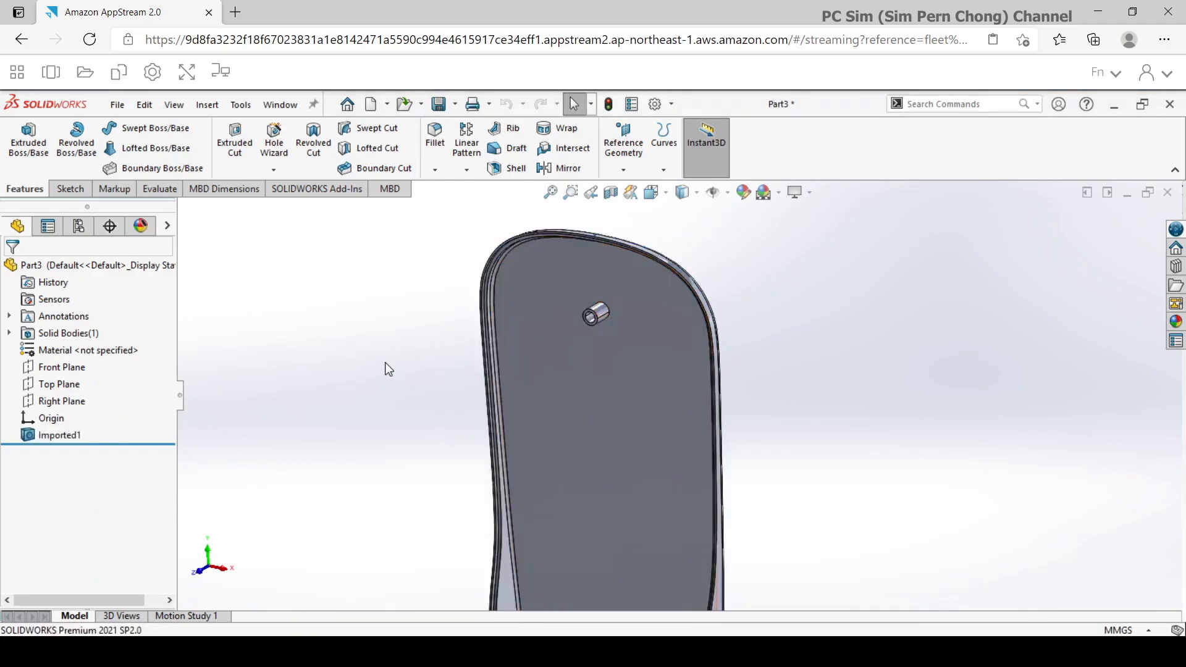
{"action": "mouse_move", "coordinate": [171, 450]}
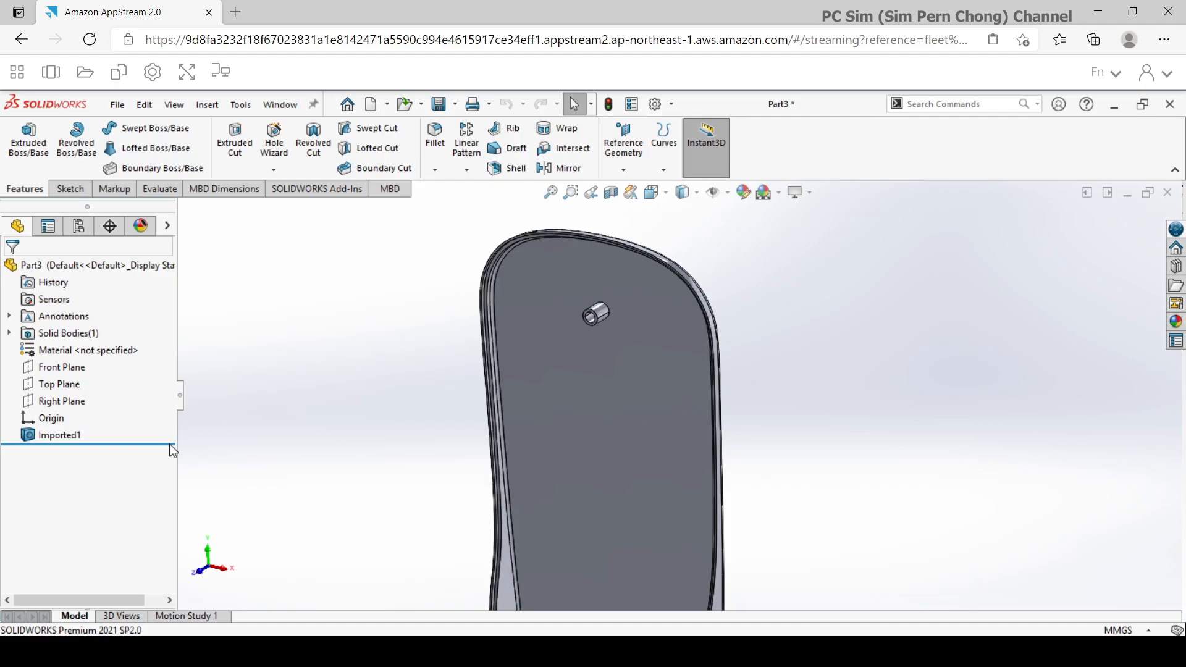
Select Imported1 and bring up its context options to reach FeatureWorks recognition.
{"action": "left_click", "coordinate": [58, 434]}
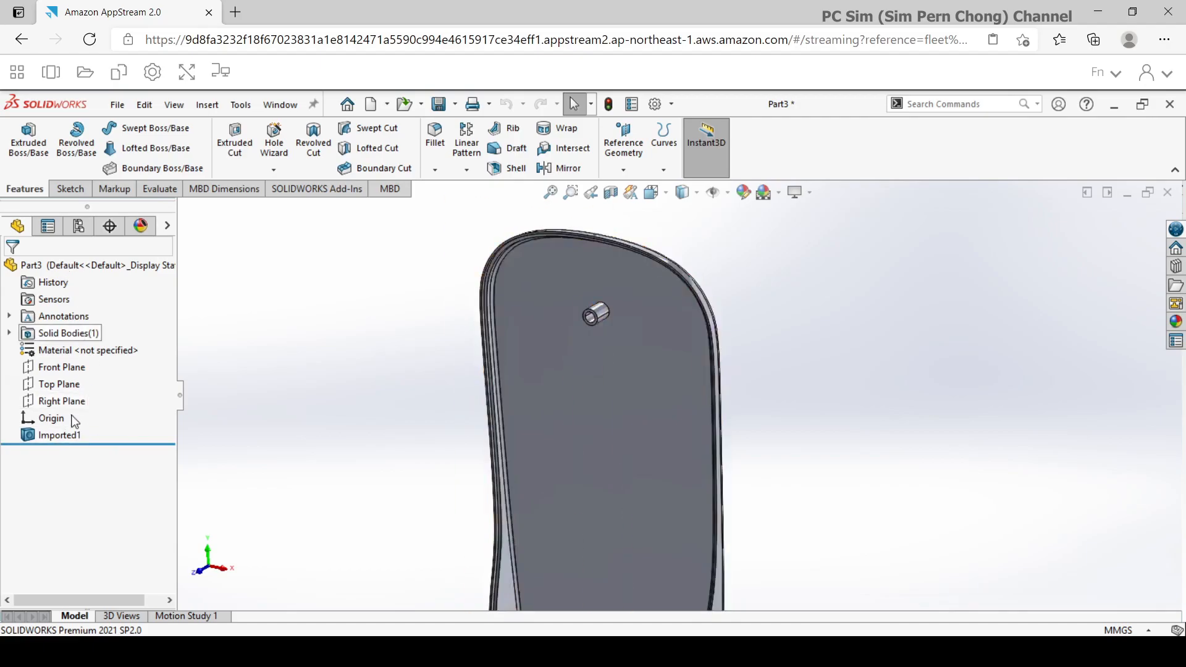
{"action": "left_click", "coordinate": [59, 435]}
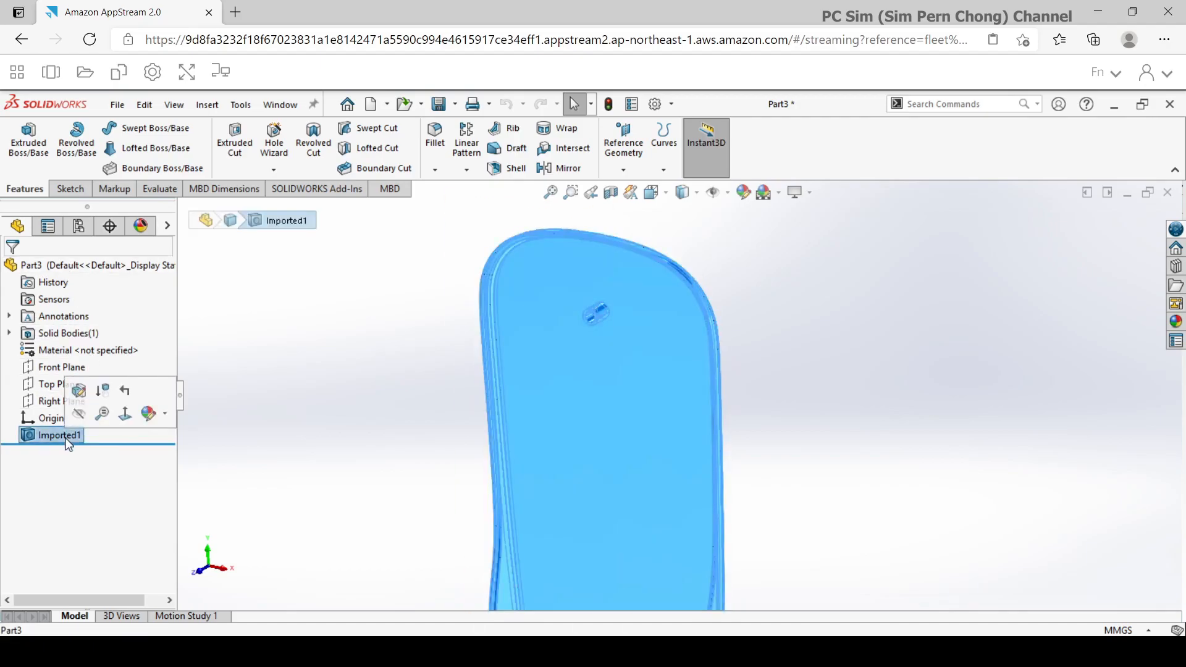
{"action": "right_click", "coordinate": [52, 435]}
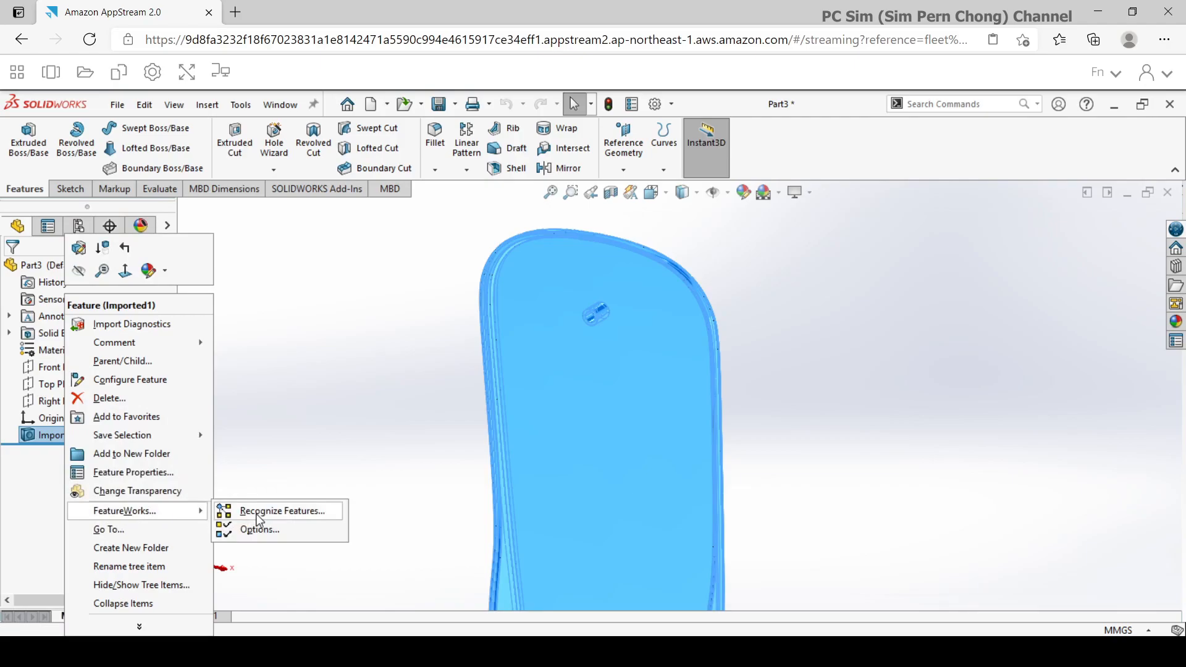
{"action": "mouse_move", "coordinate": [274, 520]}
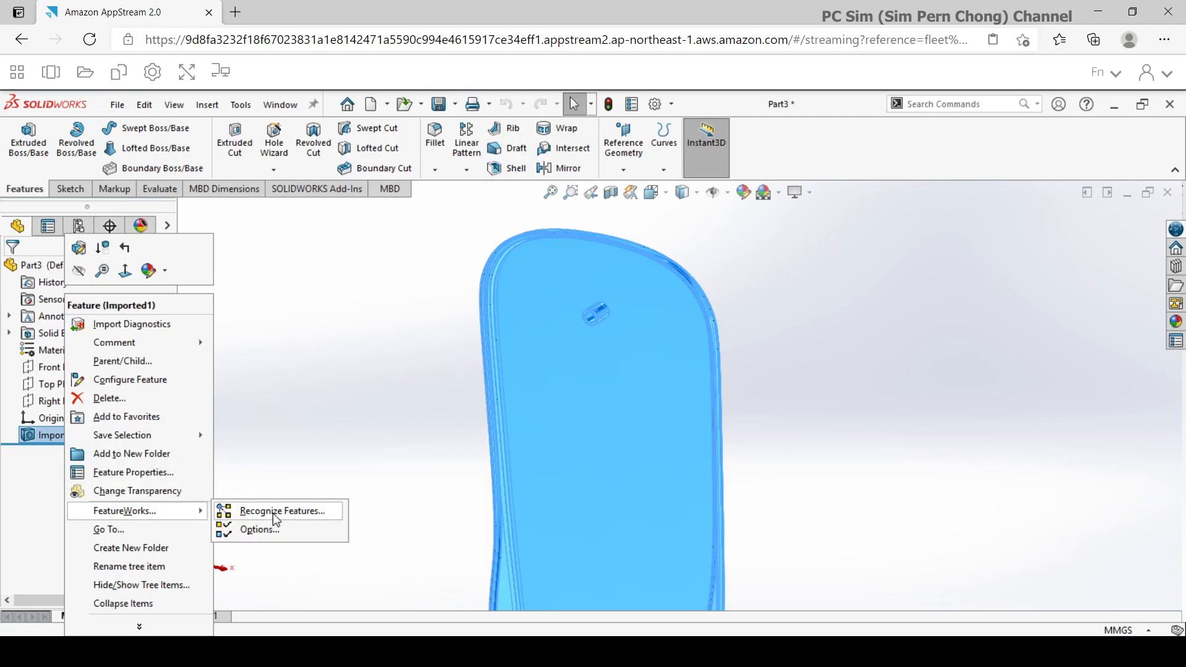
Run Recognize Features in Automatic mode with standard features, producing Revolve1, a Ø4.0 hole and two fillets.
{"action": "left_click", "coordinate": [286, 510]}
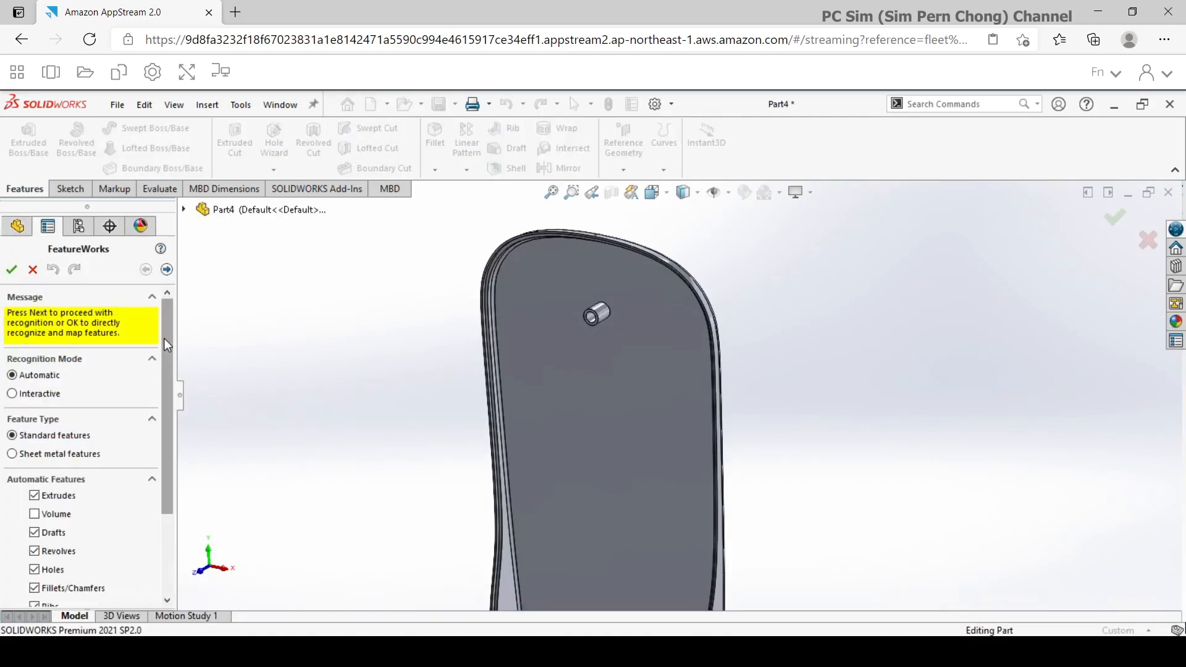
{"action": "scroll", "scroll_direction": "down", "scroll_amount": 3}
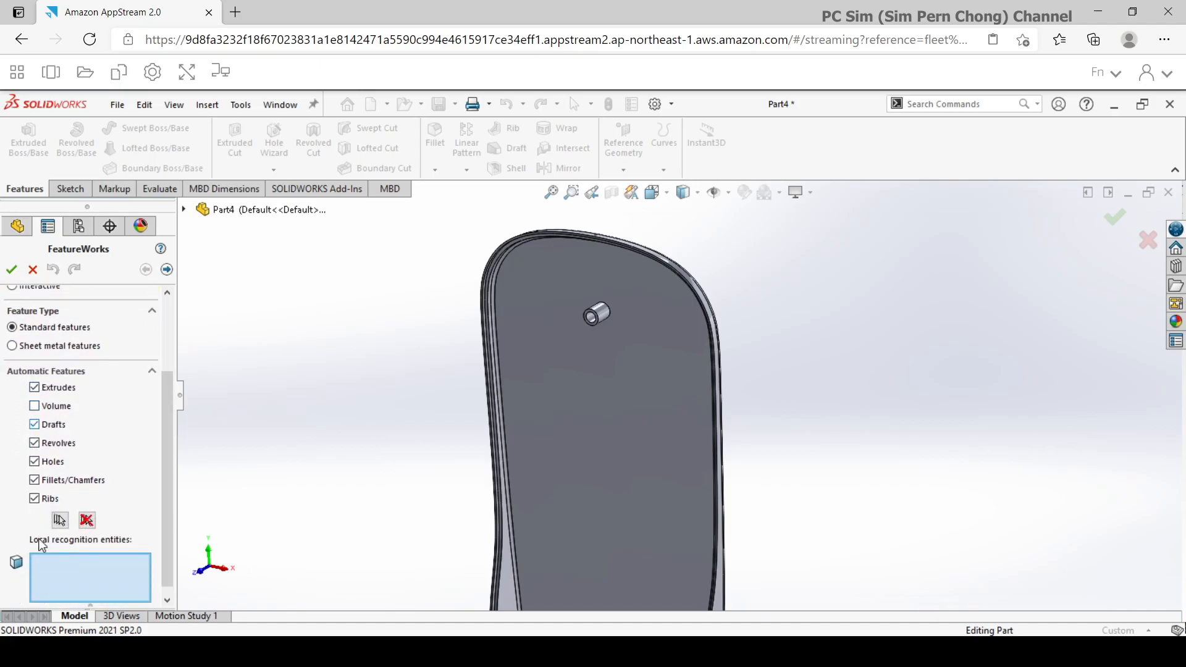
{"action": "scroll", "scroll_direction": "up", "scroll_amount": 3}
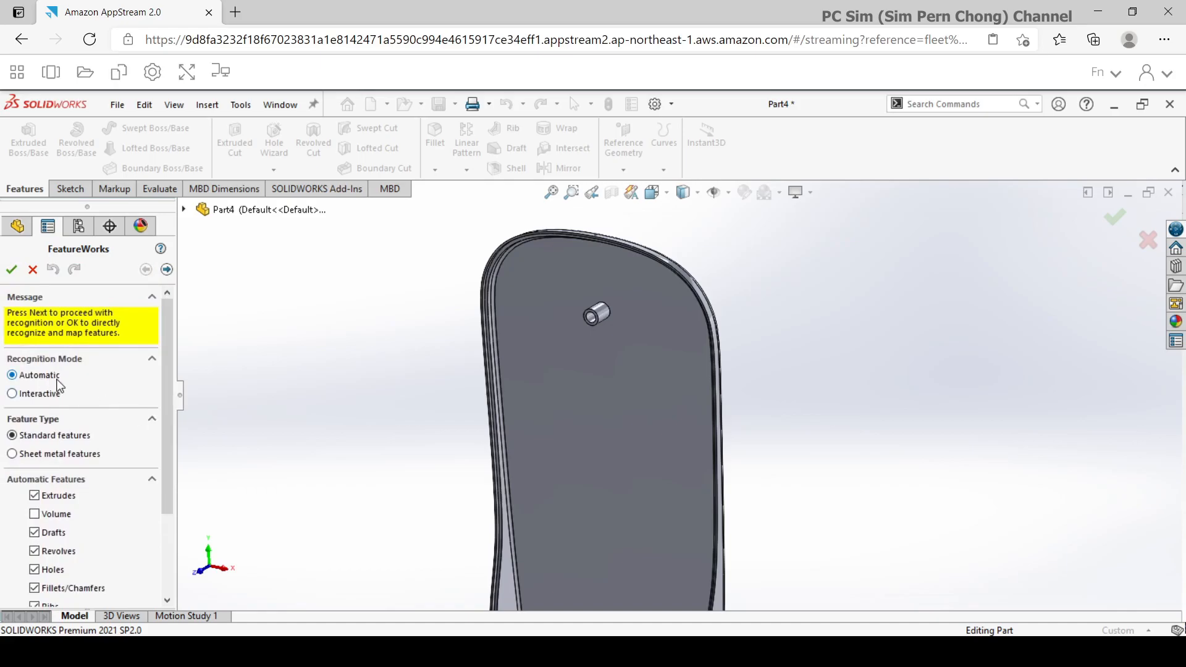
{"action": "mouse_move", "coordinate": [166, 368]}
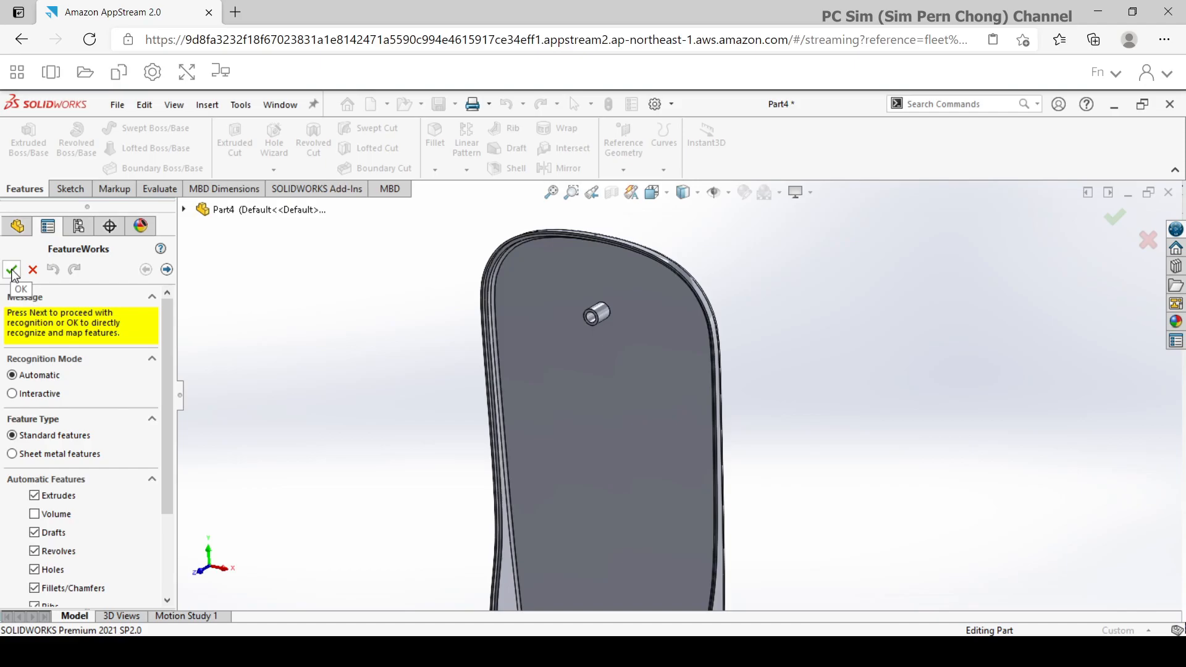
{"action": "left_click", "coordinate": [11, 271]}
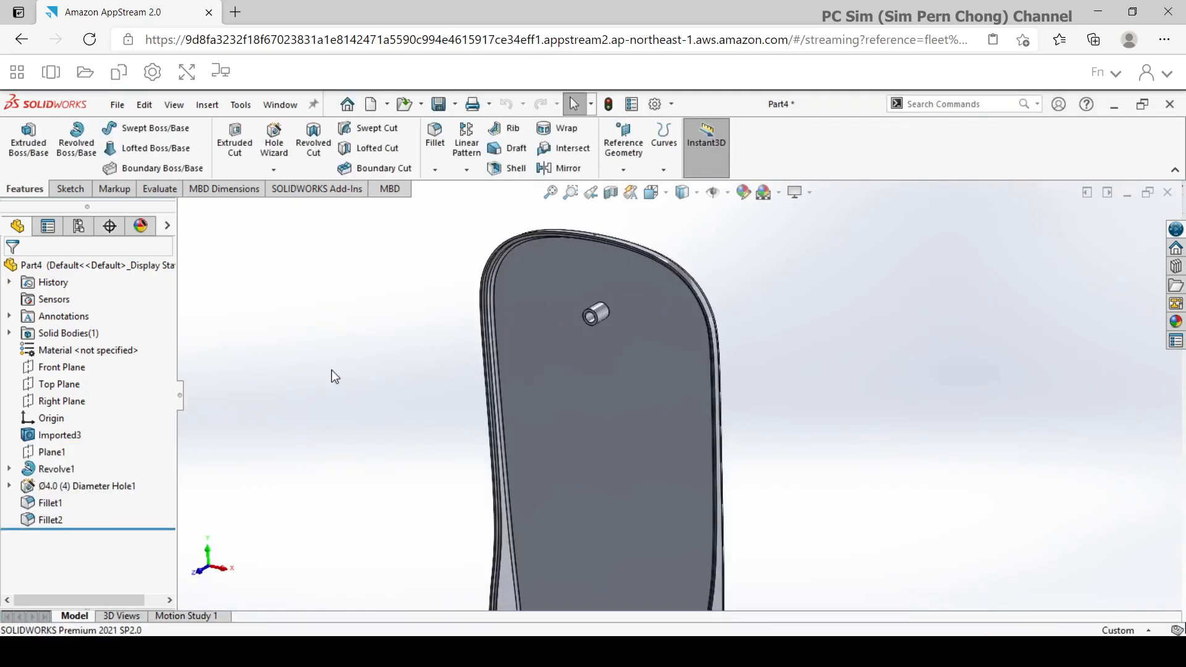
Review Imported3, Plane1 and Revolve1, expanding Revolve1 to show its Sketch1 profile on the model.
{"action": "left_click", "coordinate": [59, 435]}
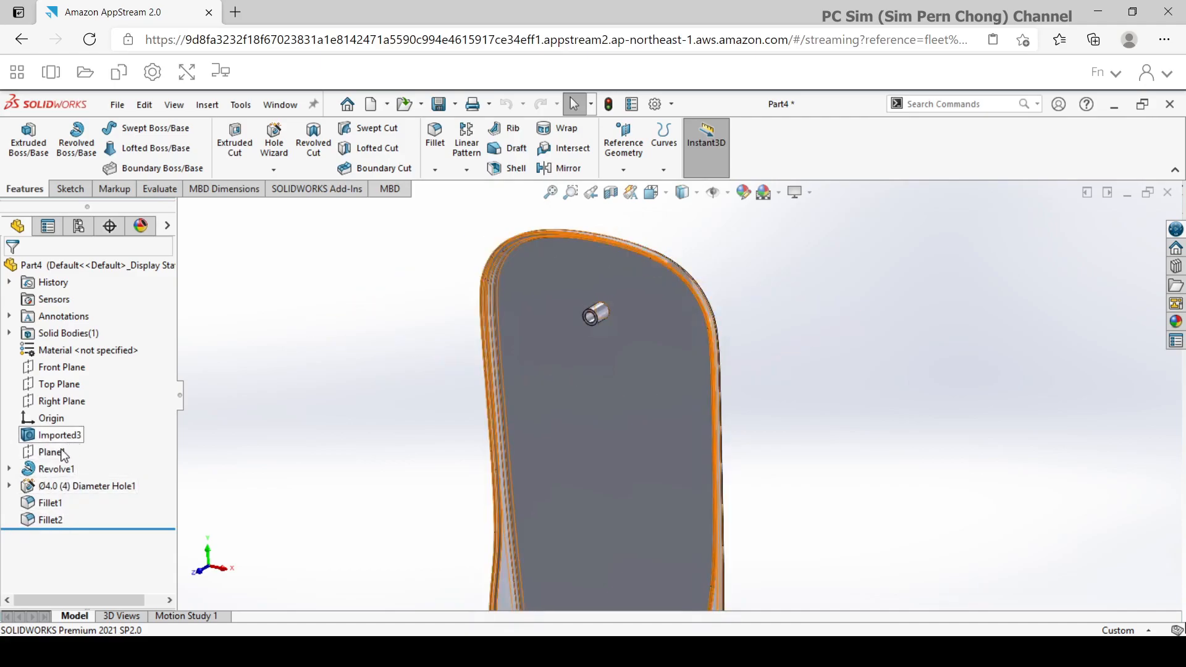
{"action": "left_click", "coordinate": [52, 452]}
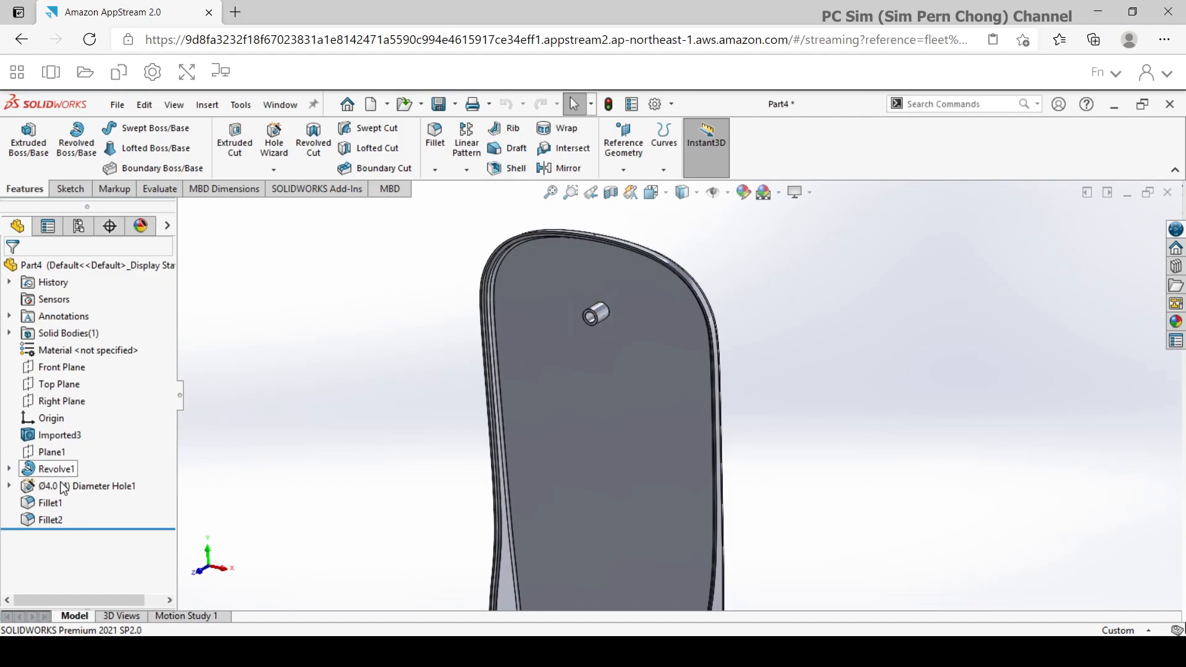
{"action": "left_click", "coordinate": [56, 468]}
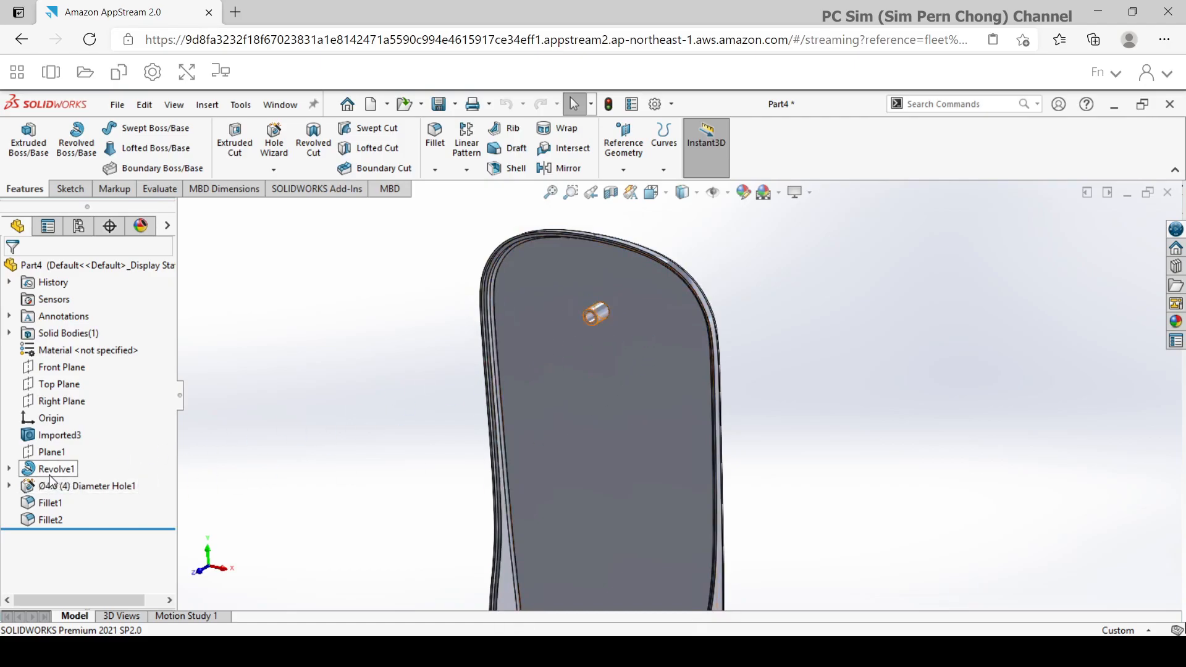
{"action": "left_click", "coordinate": [8, 468]}
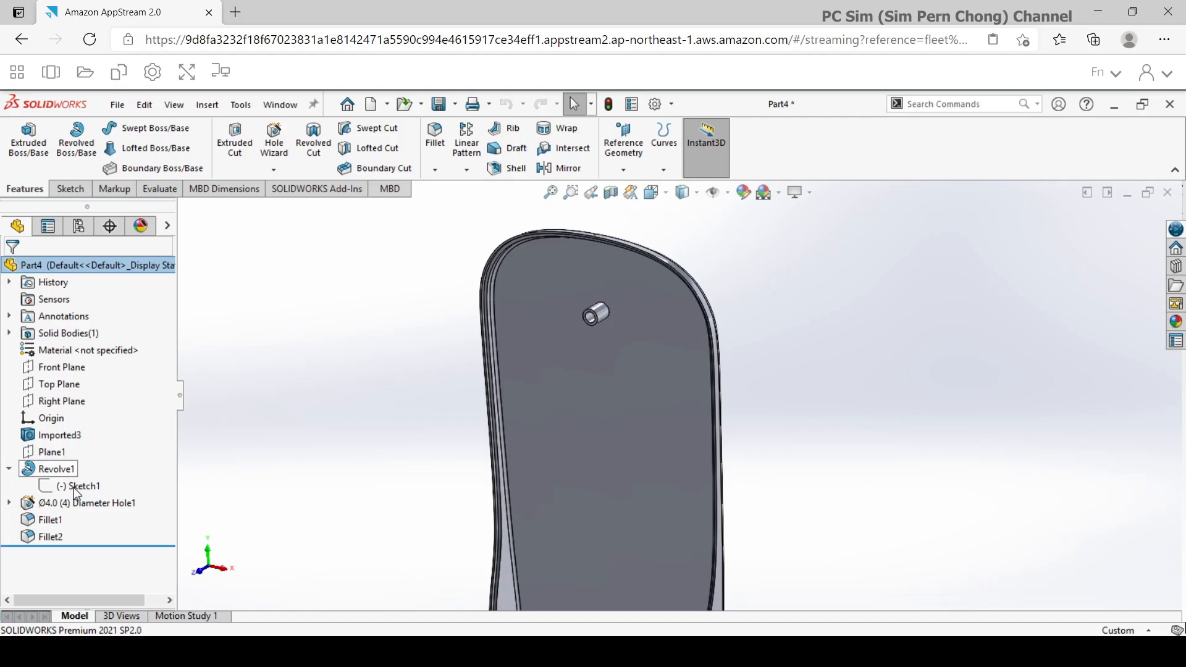
{"action": "left_click", "coordinate": [82, 485]}
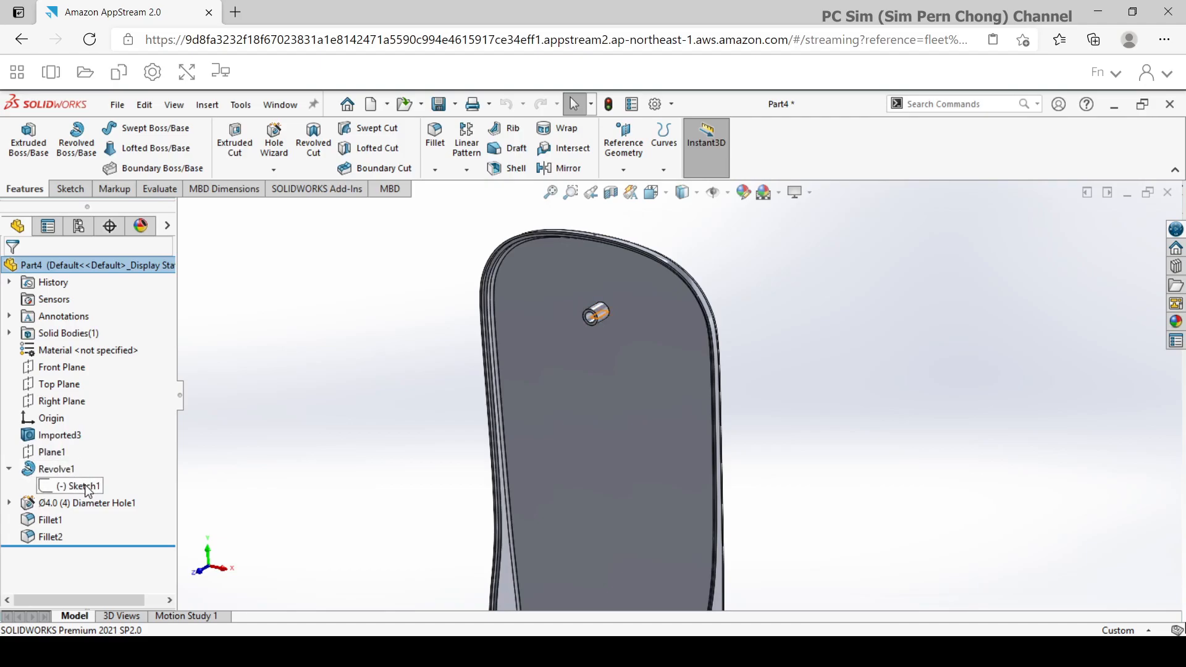
{"action": "left_click", "coordinate": [77, 486]}
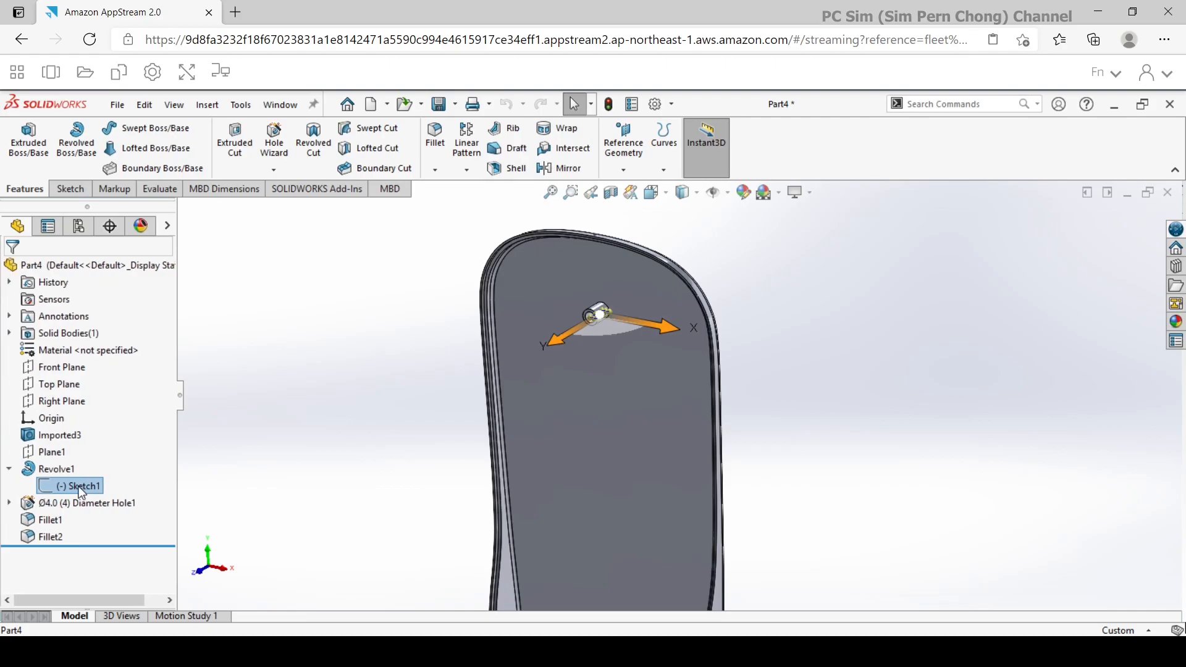
{"action": "mouse_move", "coordinate": [119, 490]}
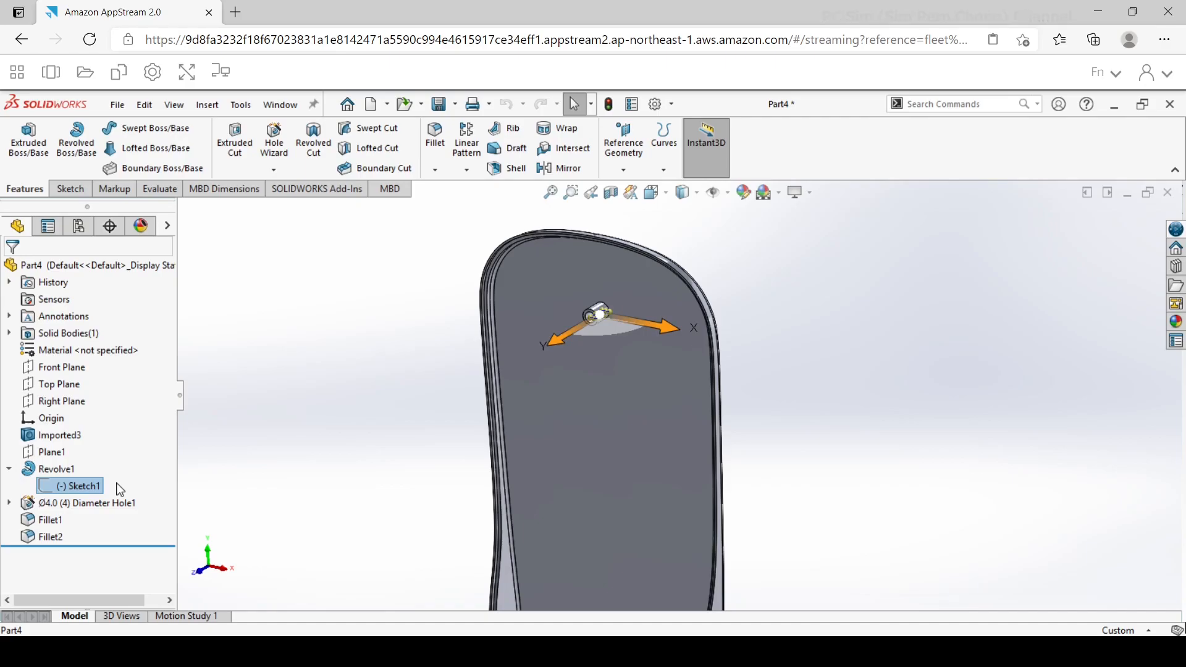
Highlight the Fillet1 and Fillet2 edges on the casing.
{"action": "left_click", "coordinate": [50, 520]}
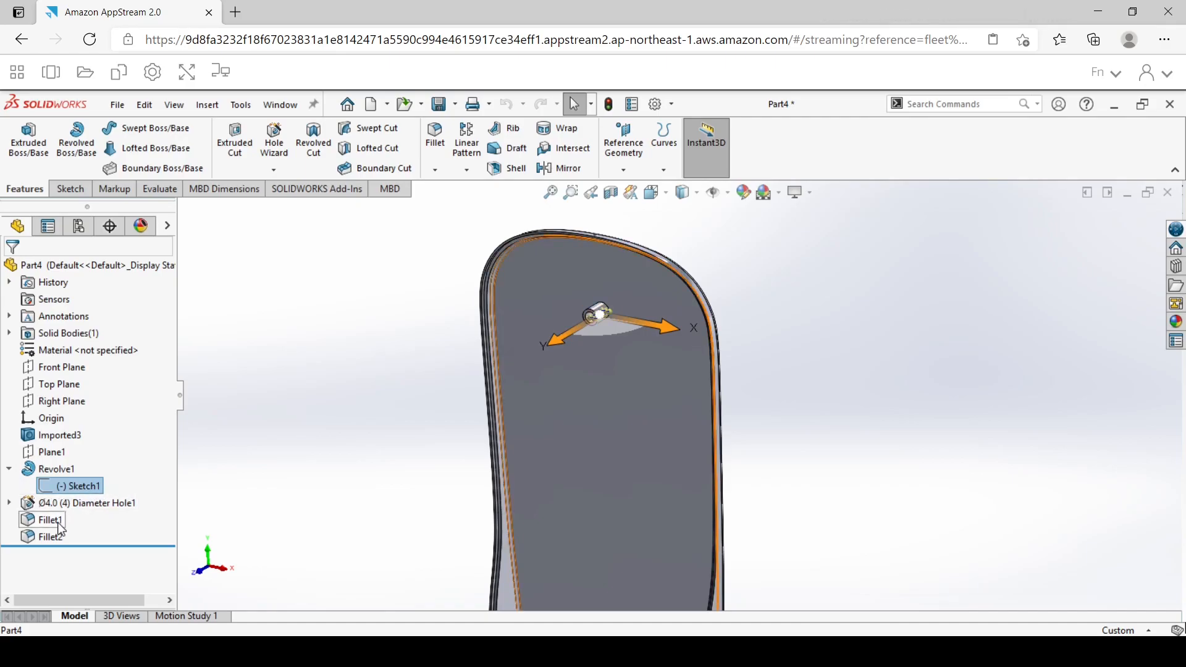
{"action": "left_click", "coordinate": [51, 536]}
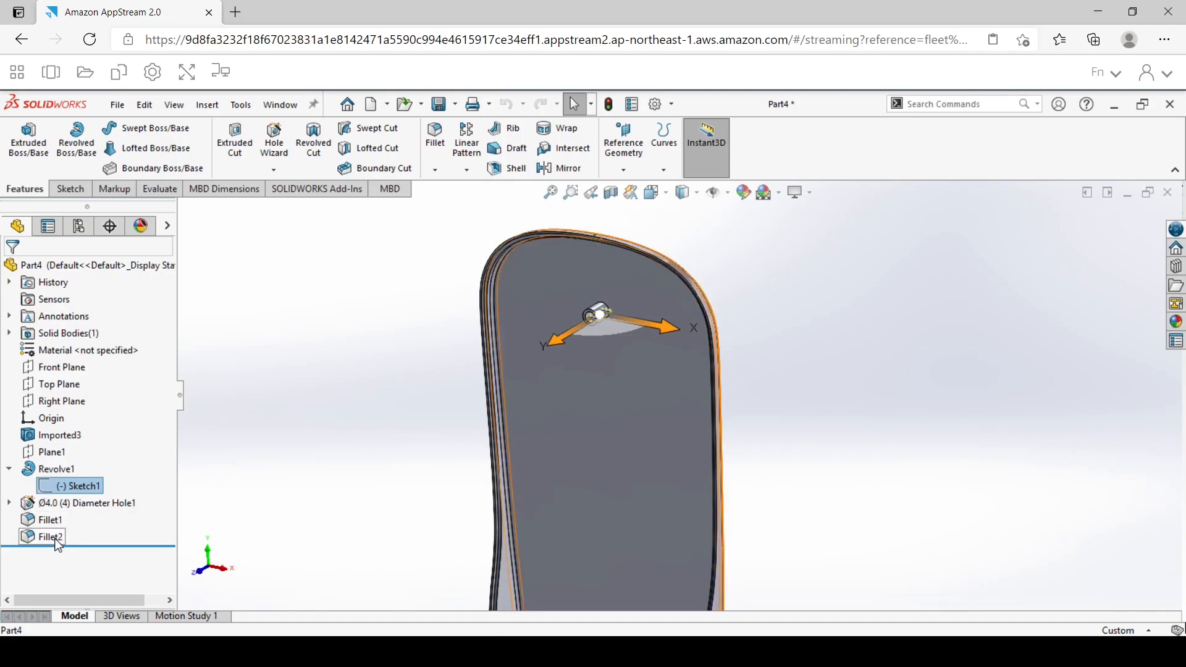